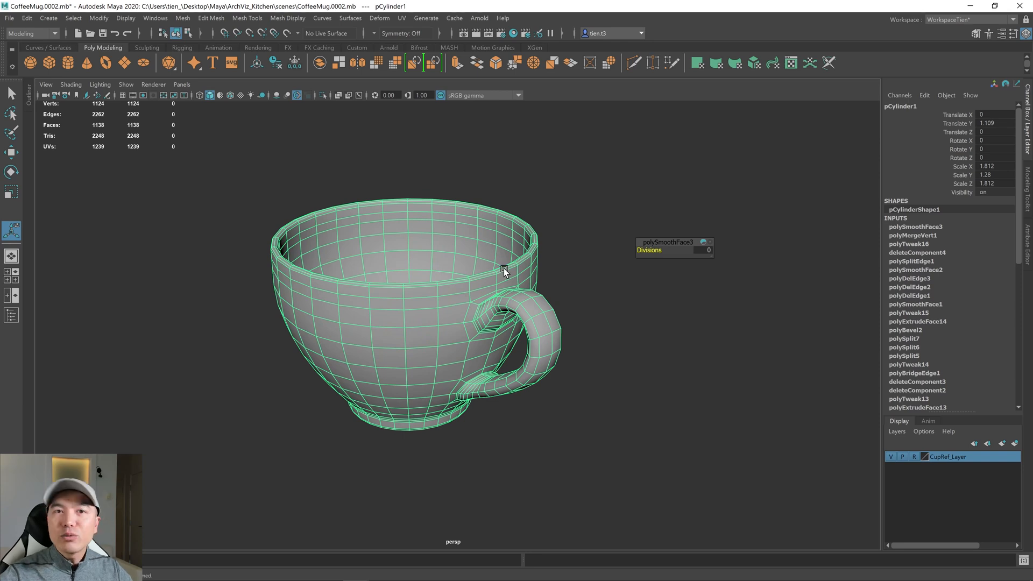
mouse_move(469, 323)
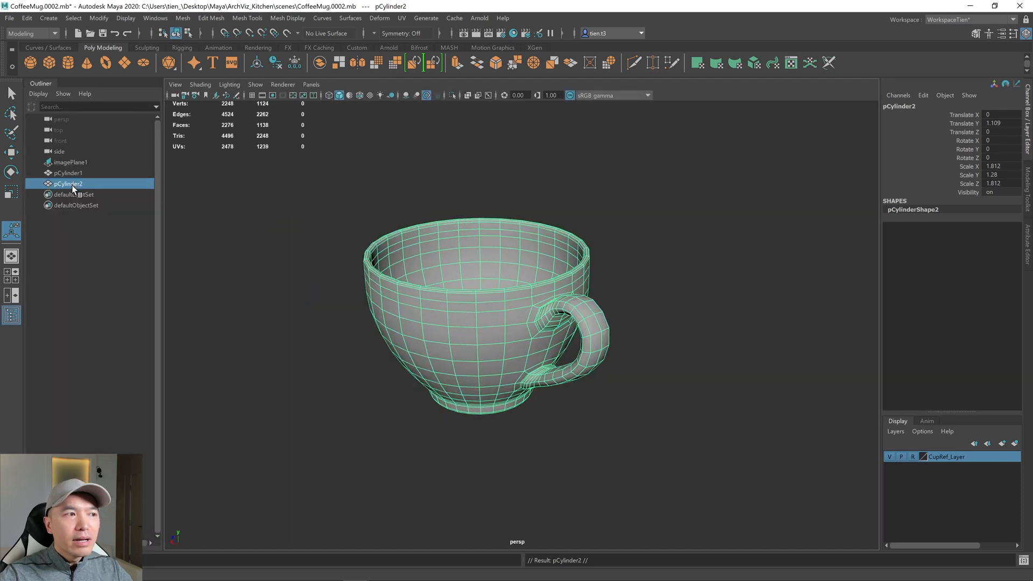
Rename the frozen, smoothed cup mesh to 'Cup_Mesh' in the Channel Box.
double_click(67, 184)
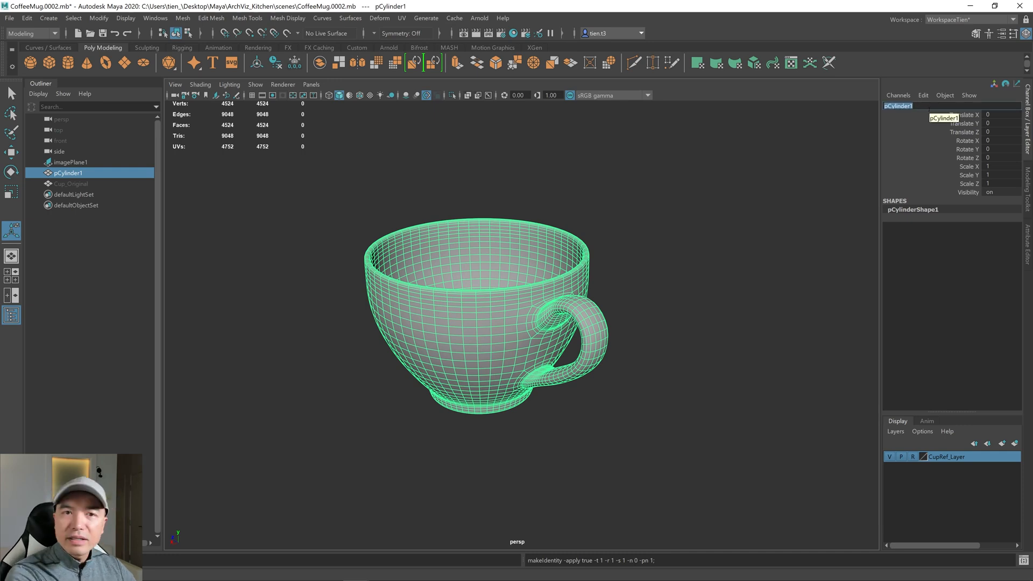
text(Cup Mes)
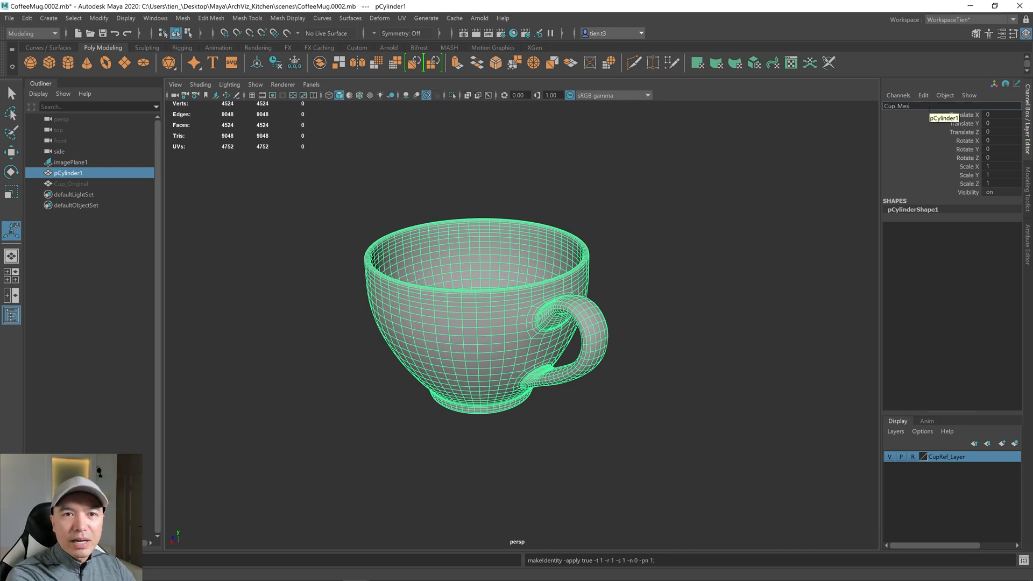
text(Cup_Mesh)
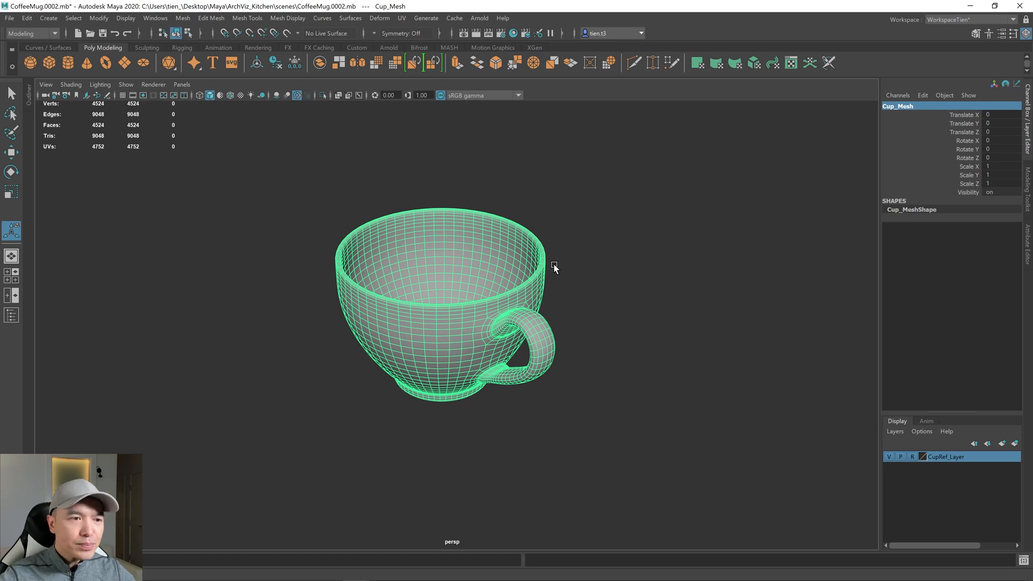
mouse_move(561, 273)
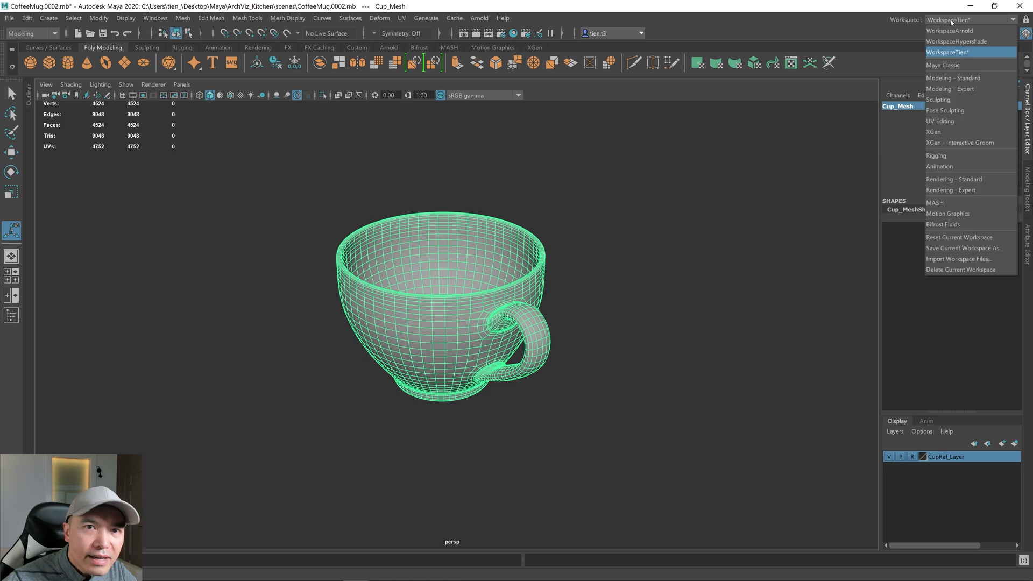
mouse_move(952, 30)
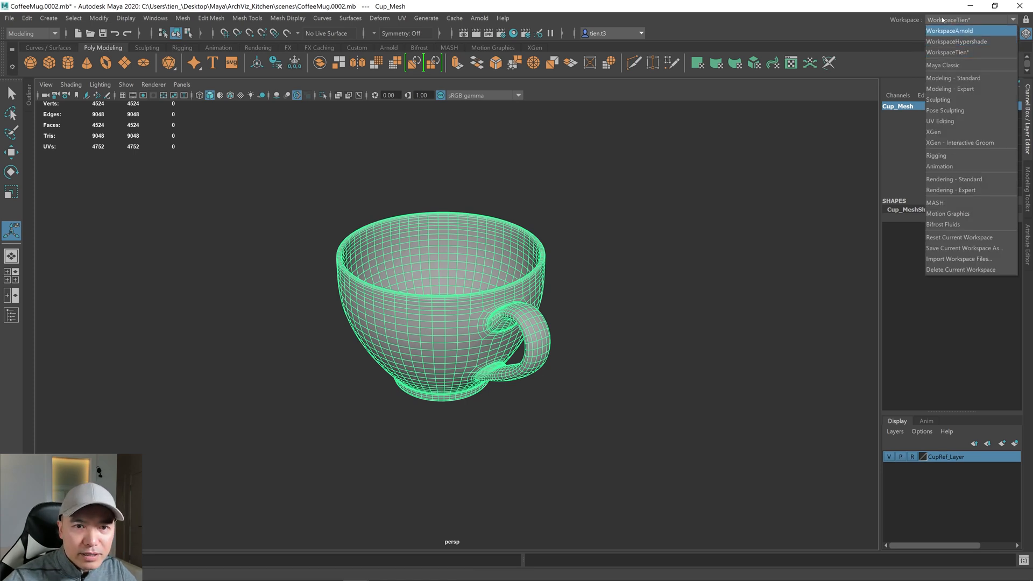
mouse_move(940, 121)
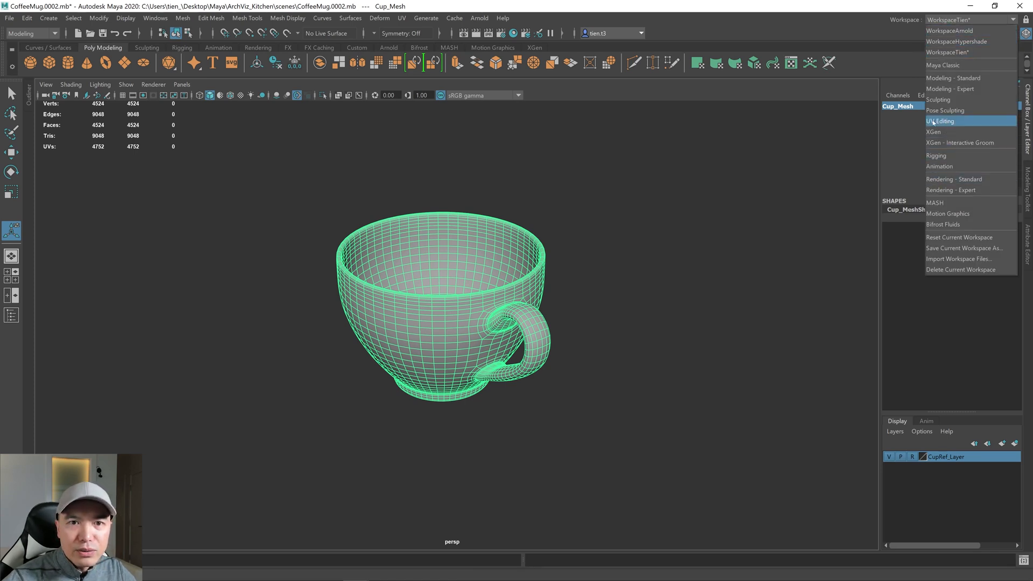
Switch to the UV Editing workspace and apply a camera-based UV projection to the cup.
click(941, 120)
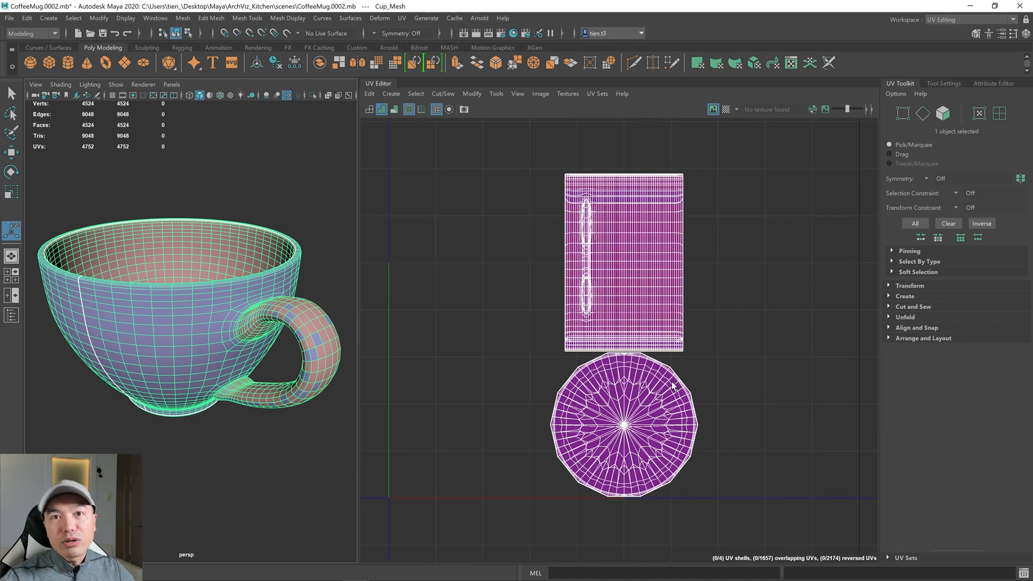
mouse_move(663, 382)
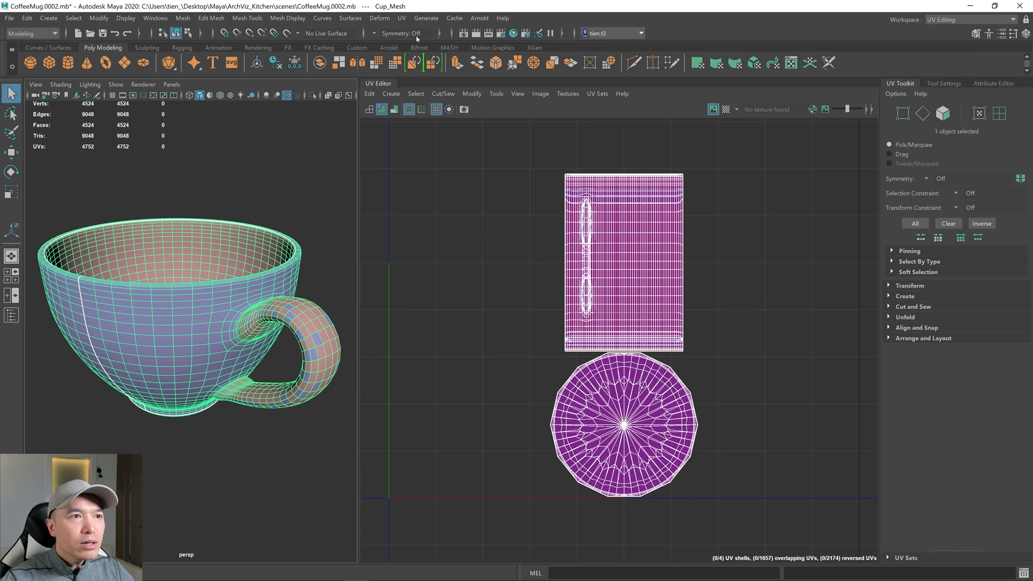
click(406, 17)
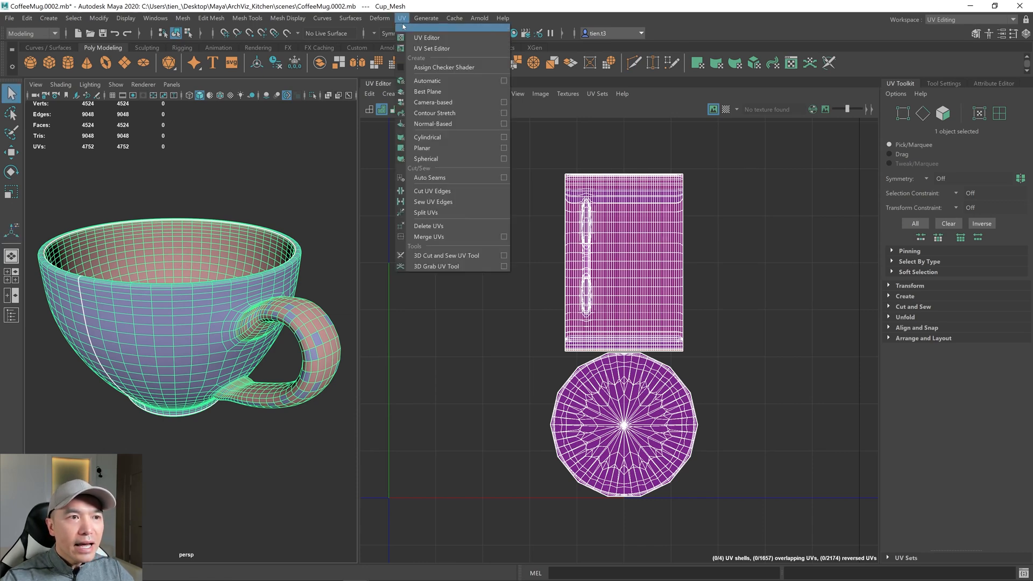
mouse_move(443, 106)
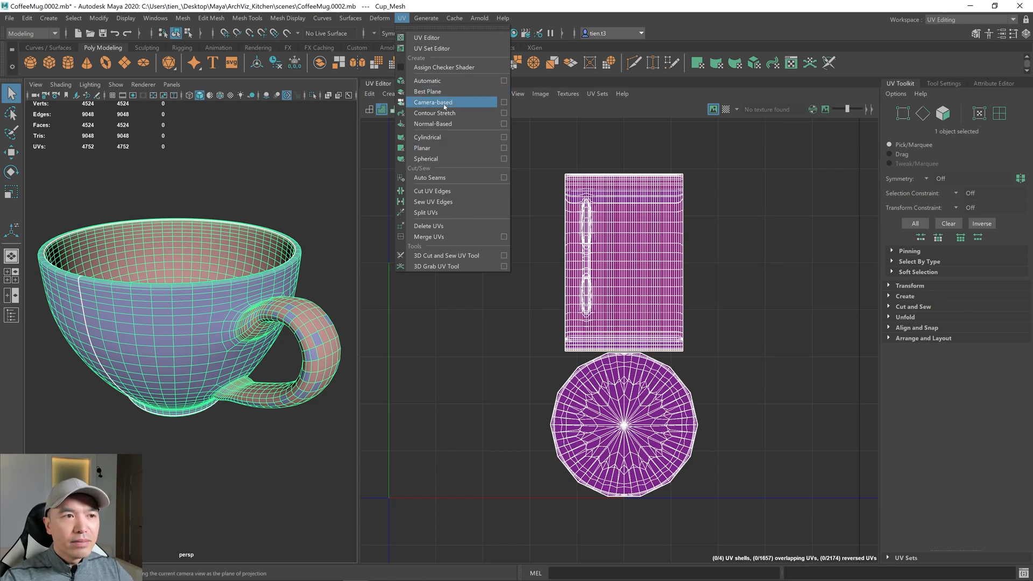
click(433, 102)
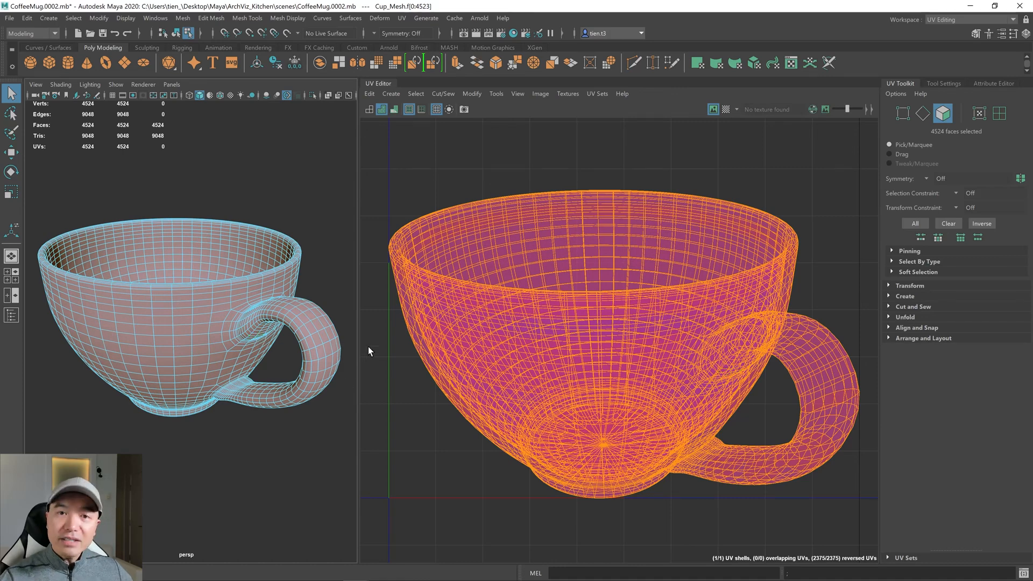
mouse_move(364, 359)
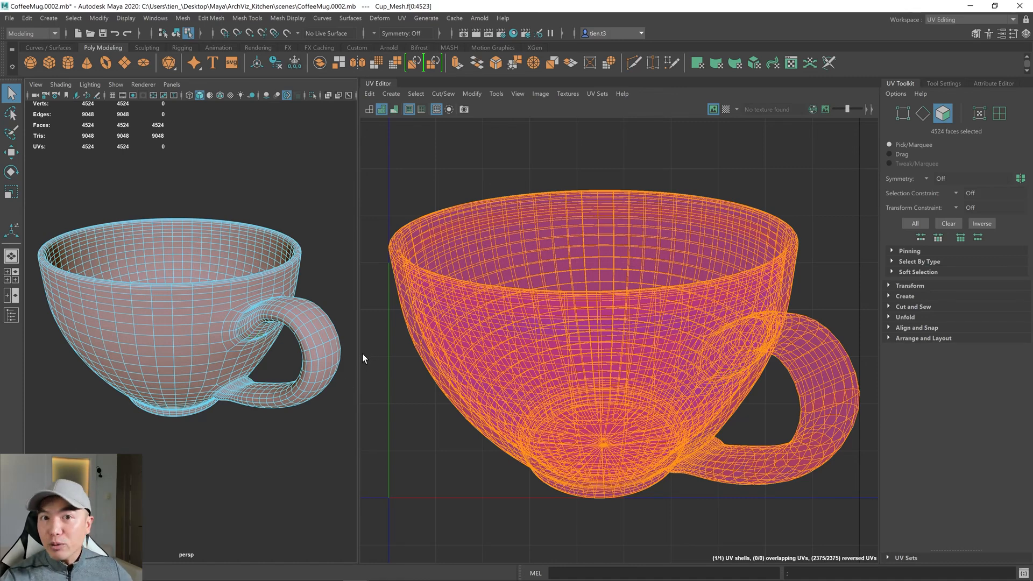
mouse_move(353, 352)
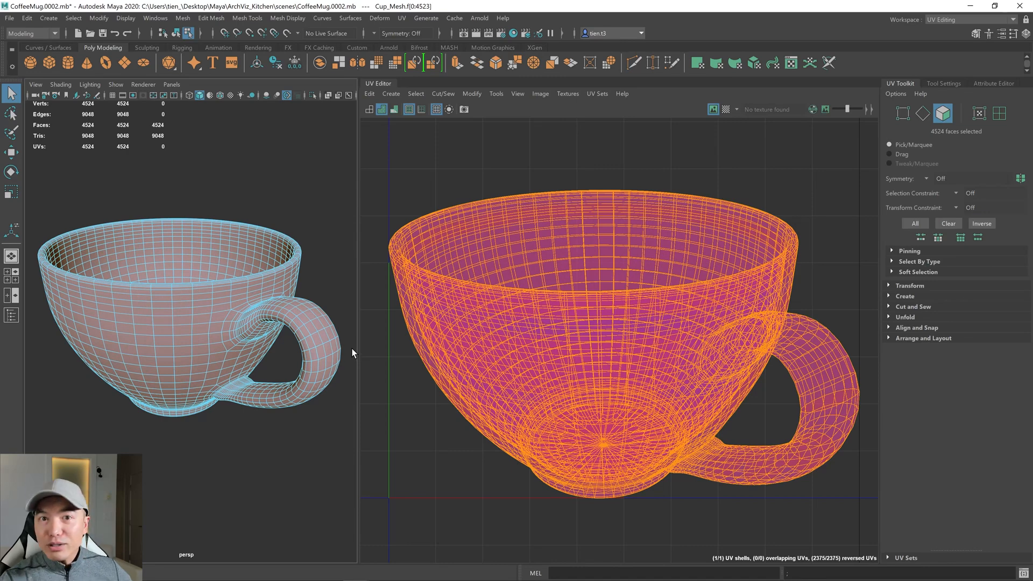
mouse_move(490, 338)
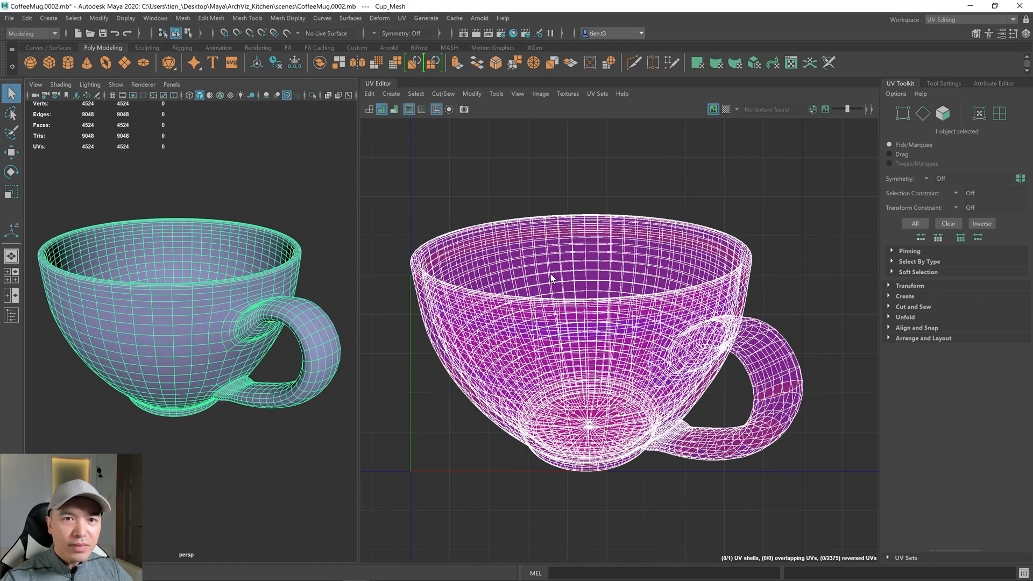
mouse_move(975, 26)
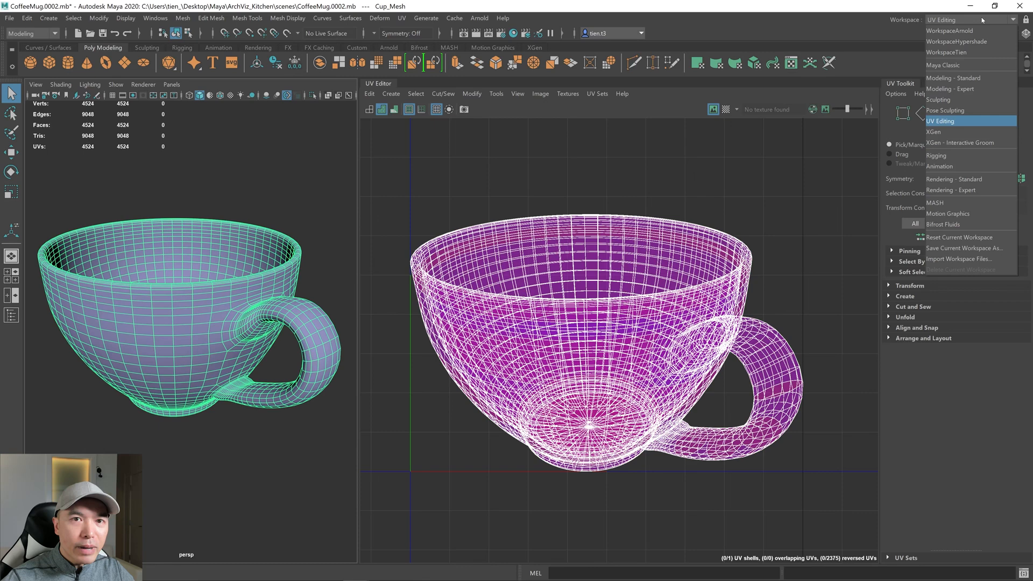
mouse_move(949, 65)
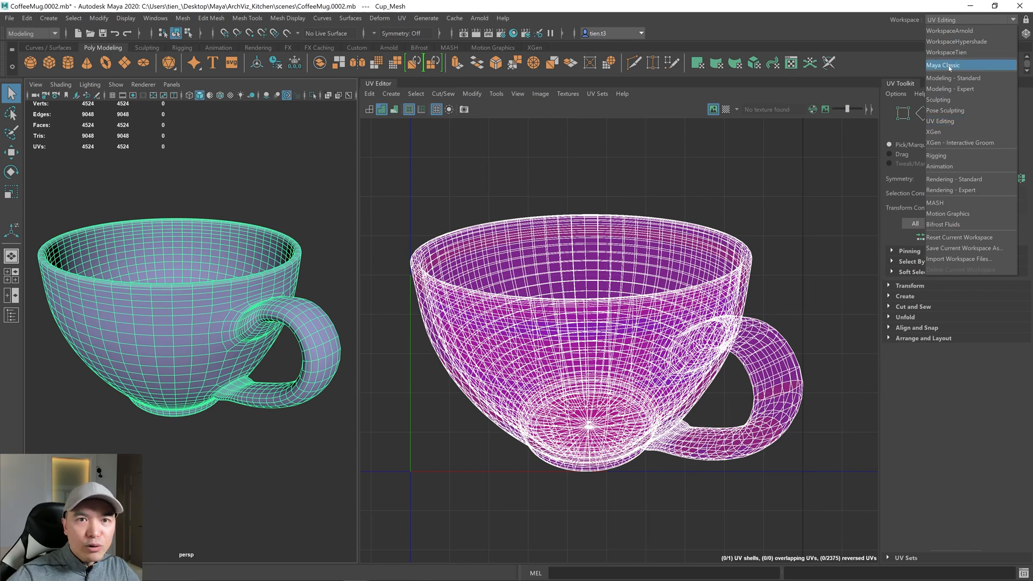
mouse_move(948, 52)
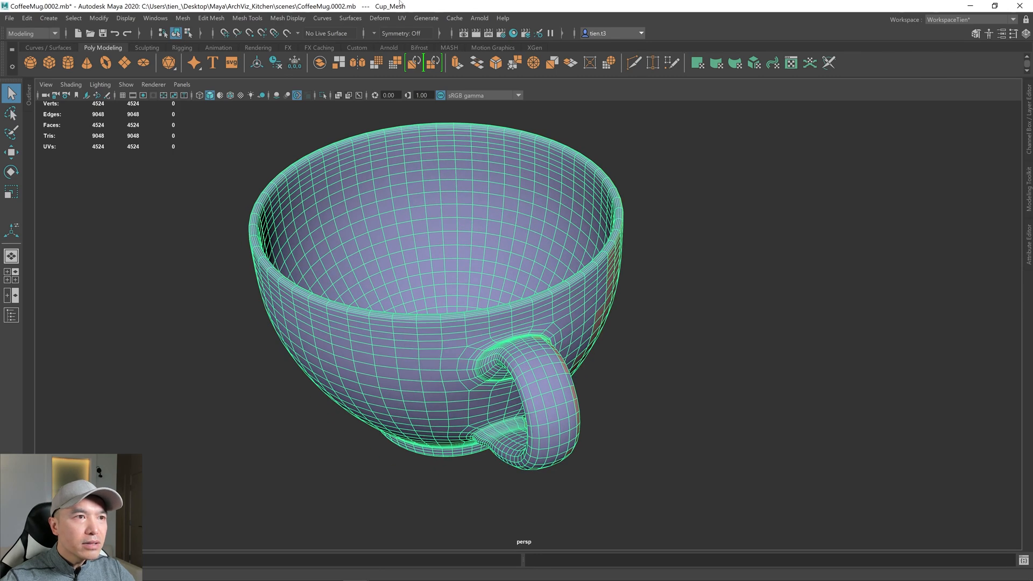
Open the UV menu in the custom single-perspective workspace.
click(402, 18)
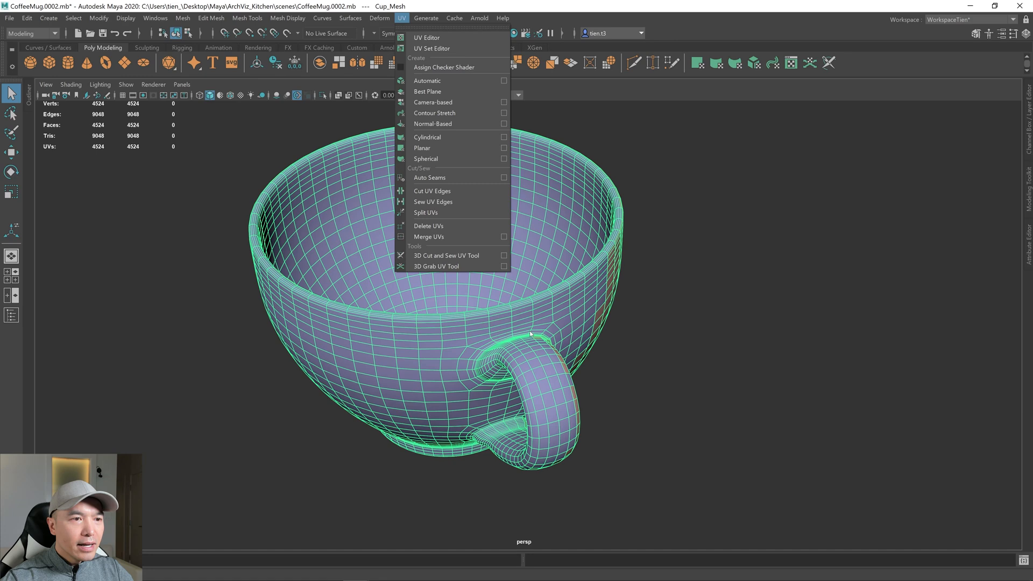
Cut a seam along the edge loop below the rim with the 3D Cut and Sew UV Tool.
click(445, 256)
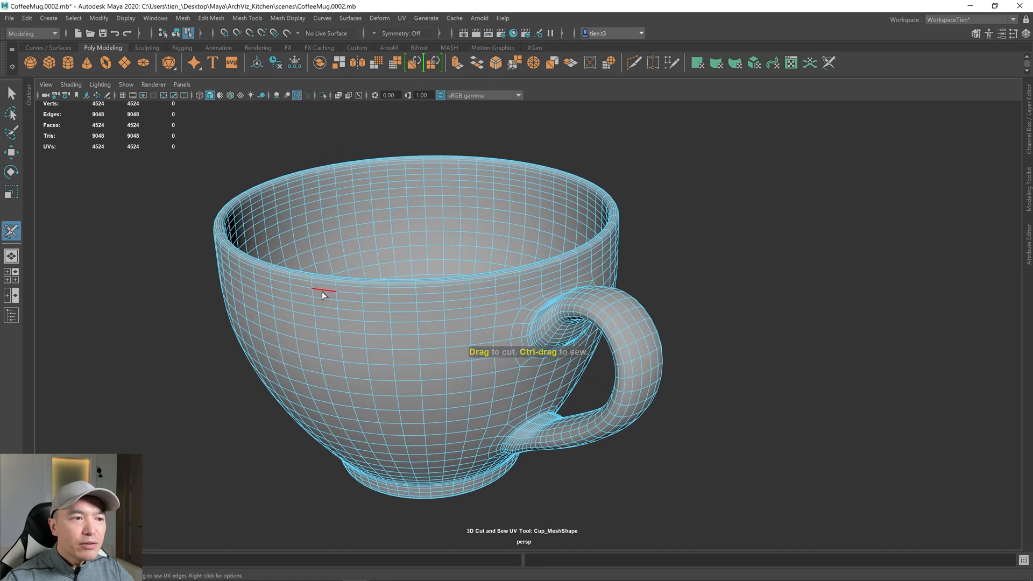
drag(319, 294, 389, 296)
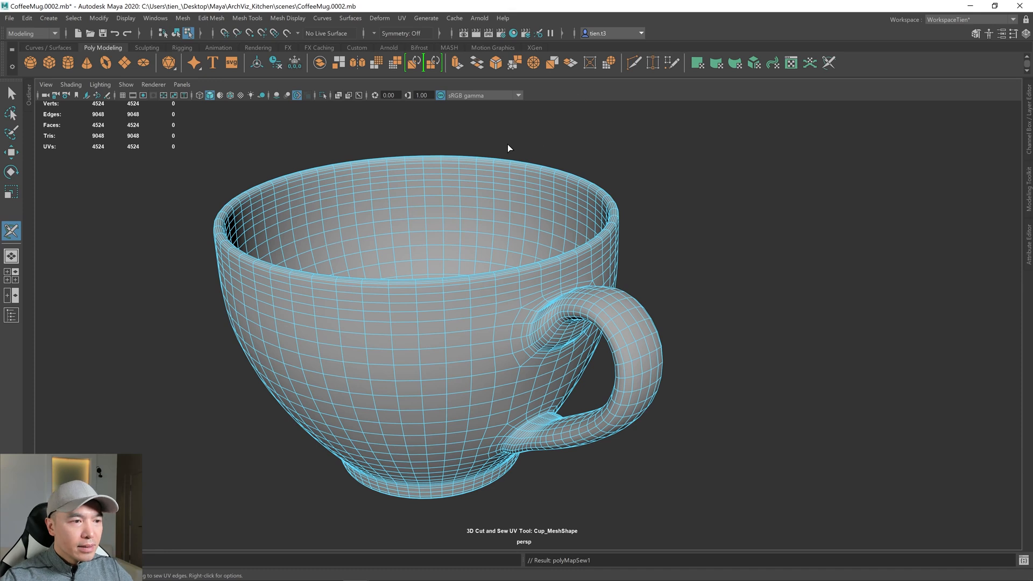
click(324, 309)
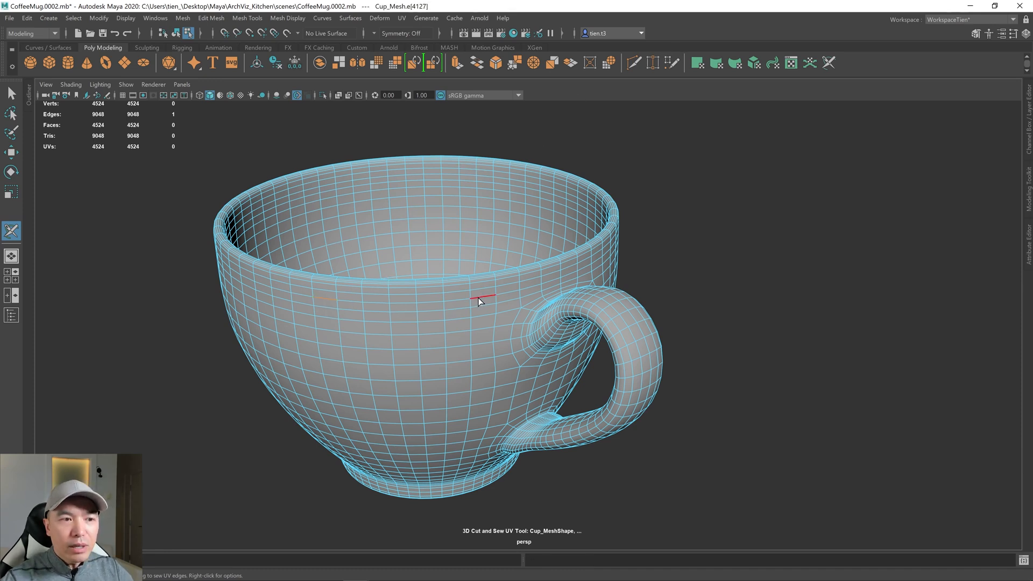
click(478, 302)
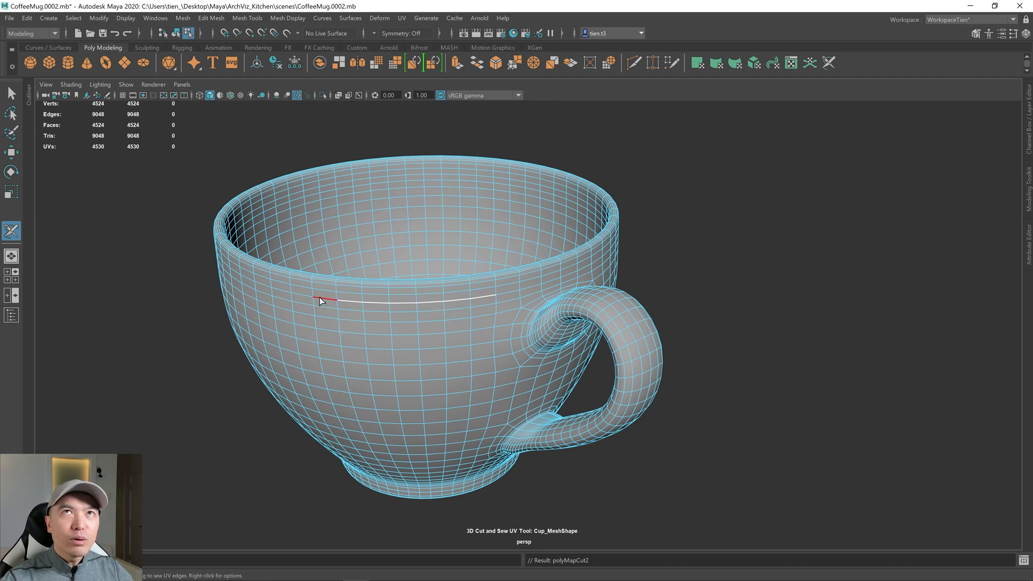
click(479, 304)
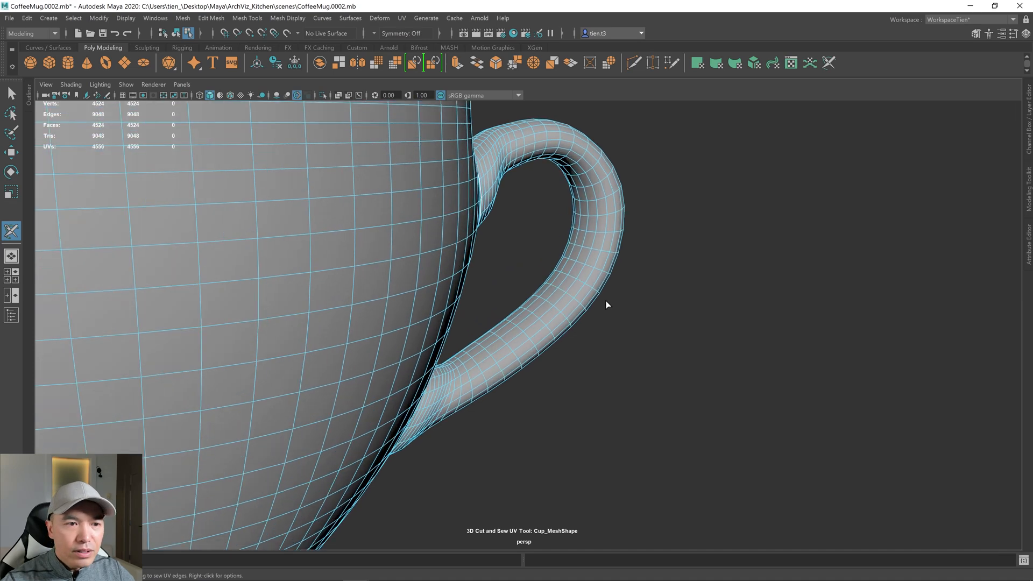
Cut UV seams along the underside of the cup's handle.
drag(606, 305, 544, 320)
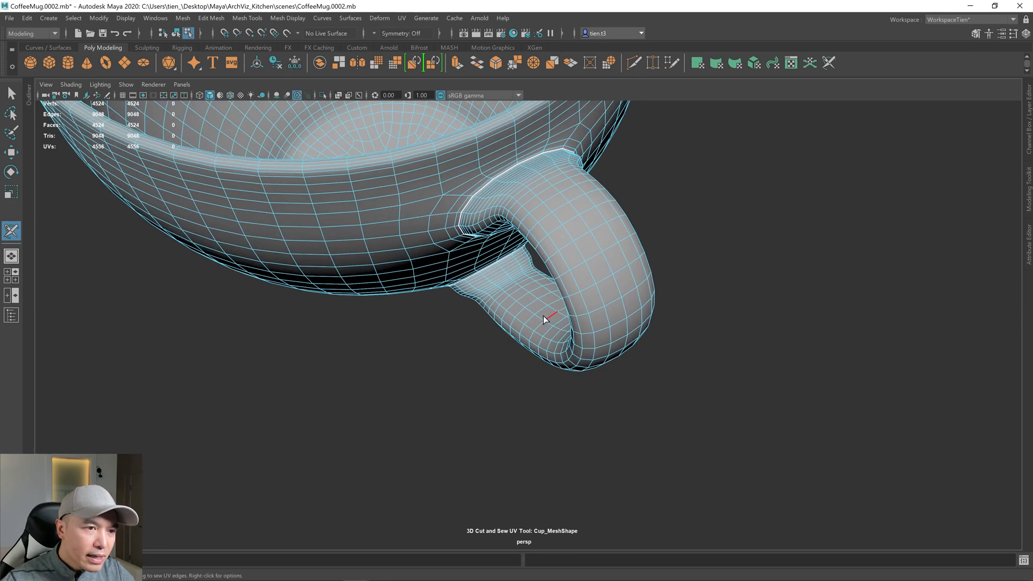
click(532, 294)
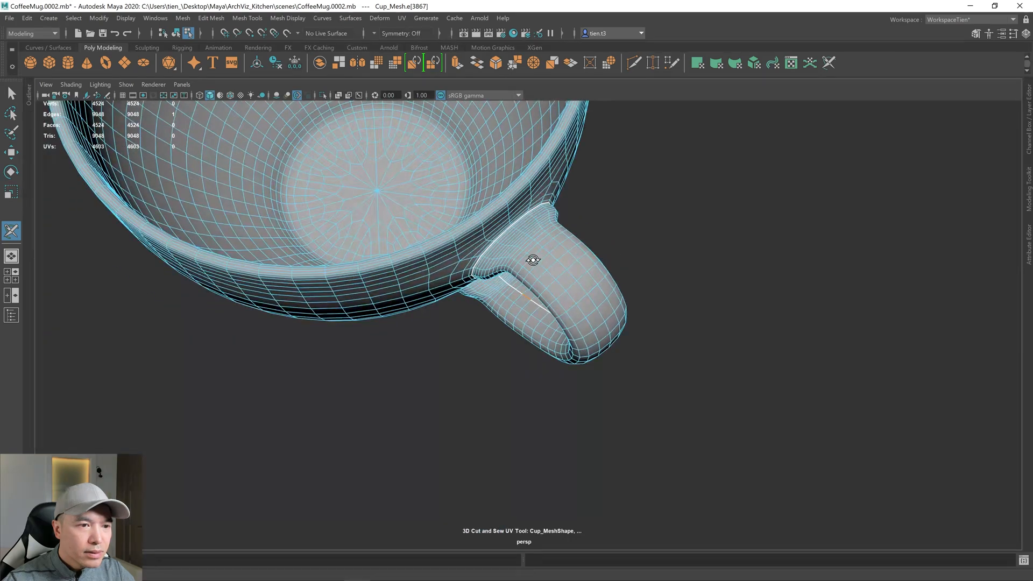
drag(534, 260, 524, 305)
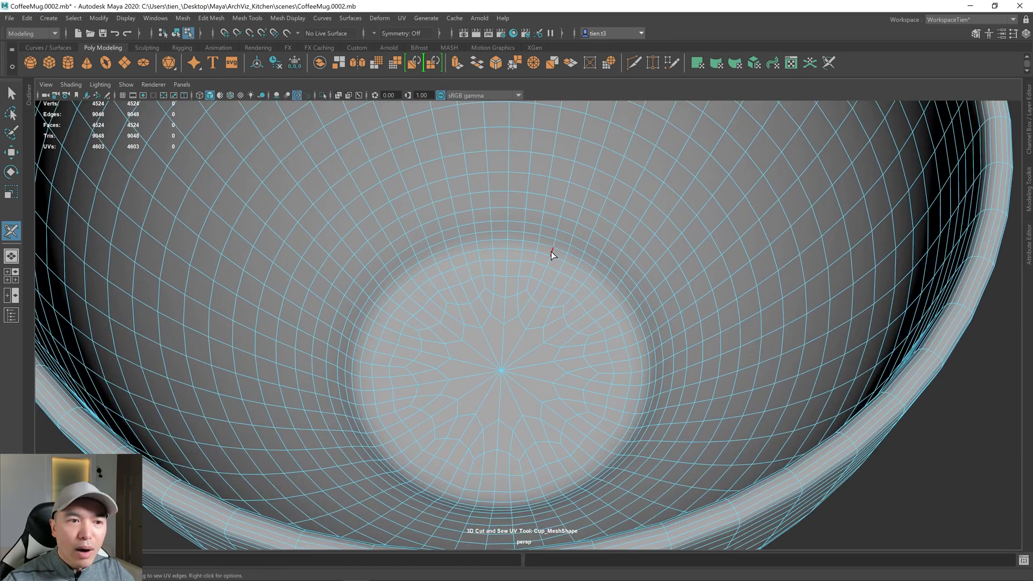
mouse_move(558, 263)
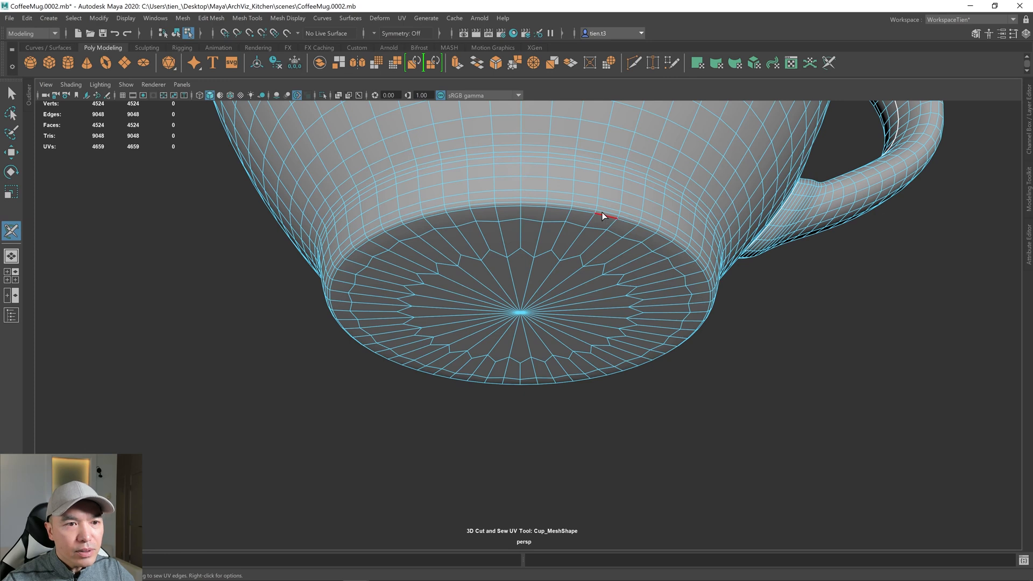
Cut a seam along the cup's base edge and inspect the inner floor from above.
click(600, 218)
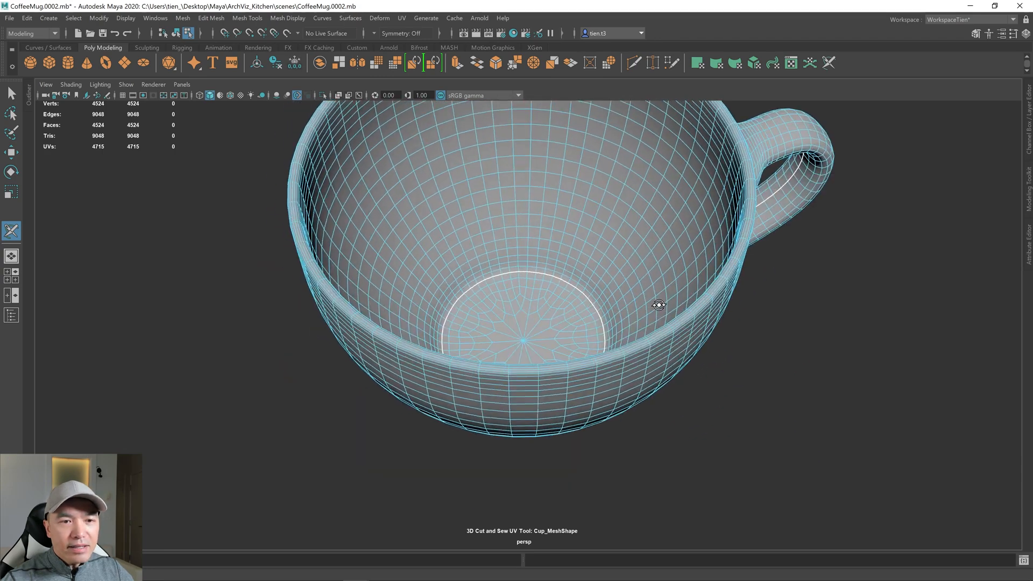
drag(658, 304, 514, 288)
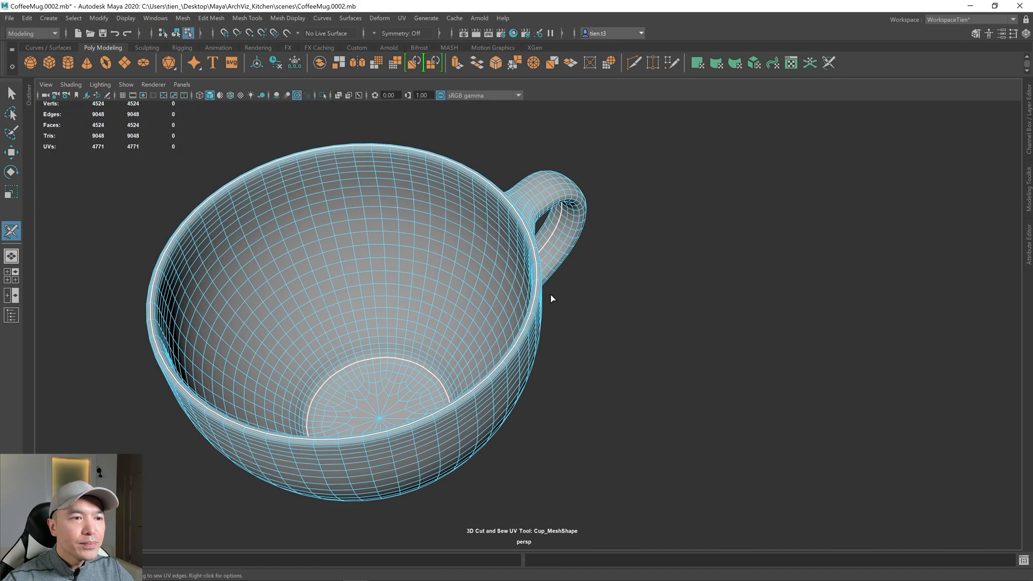
drag(552, 298, 616, 255)
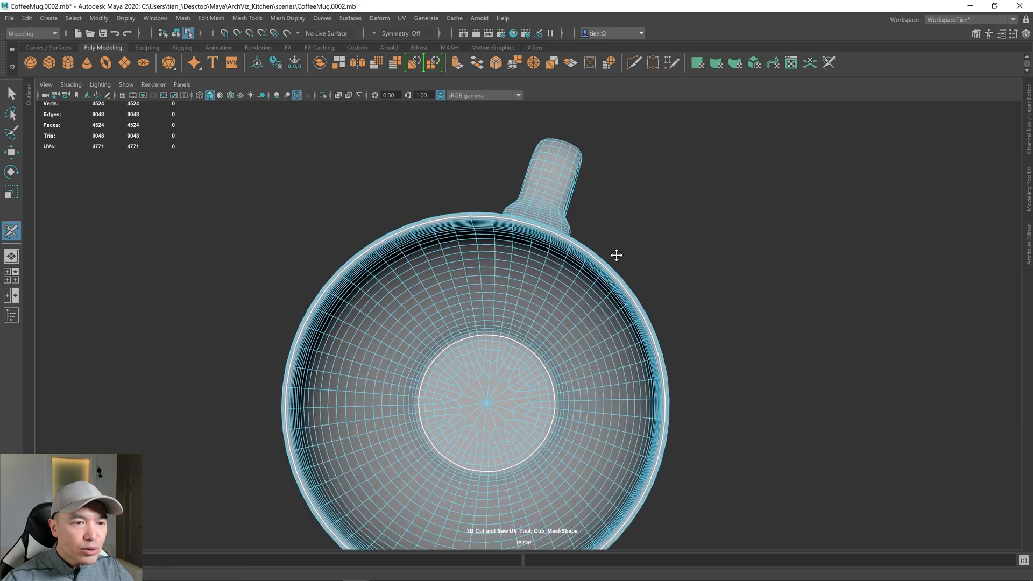
drag(616, 255, 611, 294)
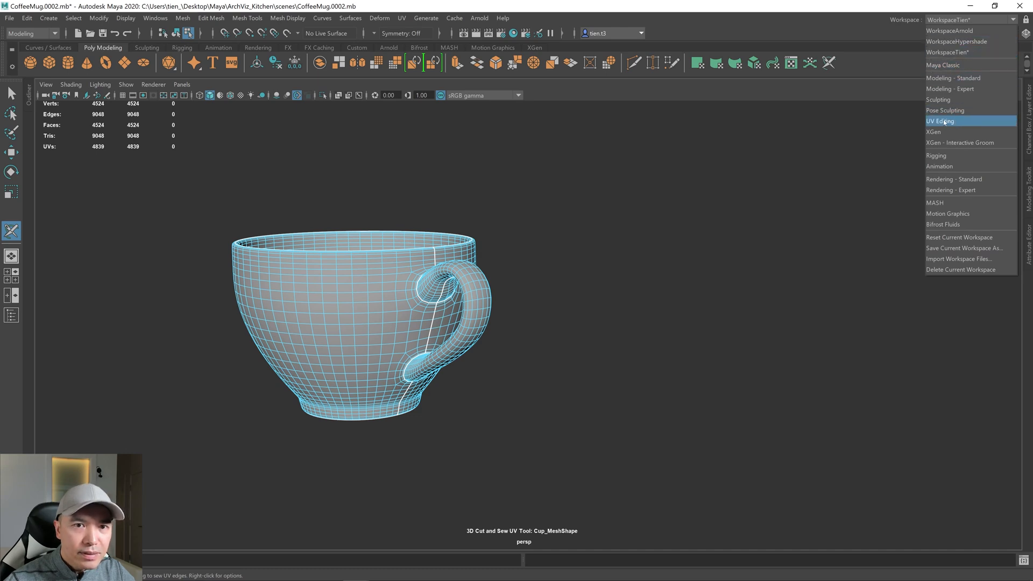
Switch to UV Editing, select Cup_Mesh and enter UV Shell selection mode.
click(939, 121)
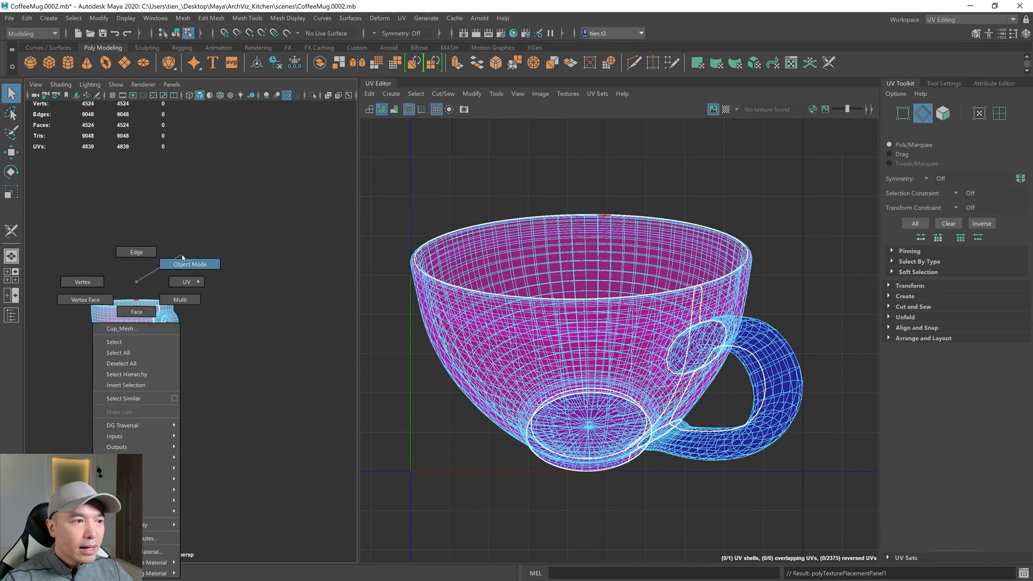
click(190, 263)
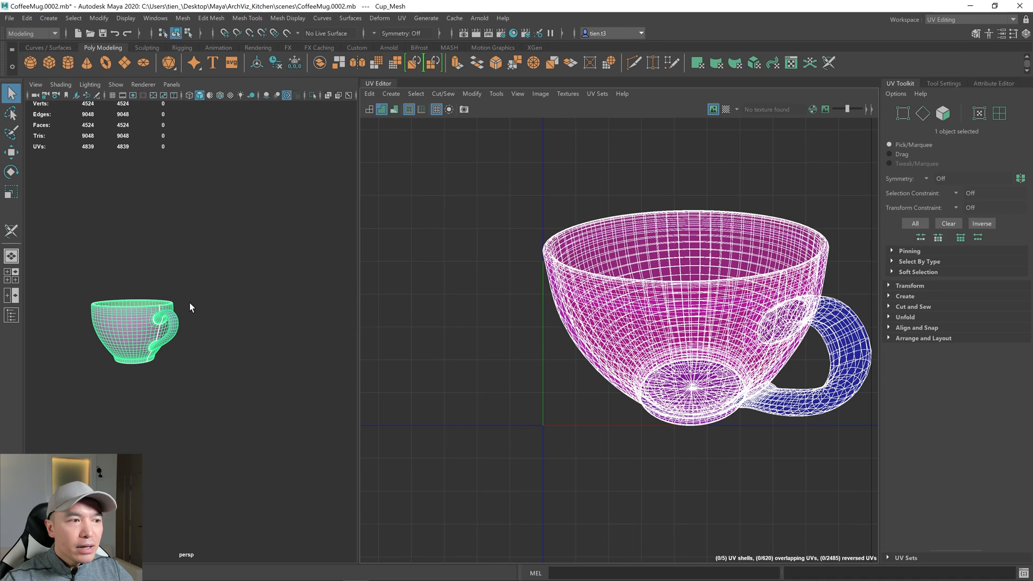
mouse_move(682, 287)
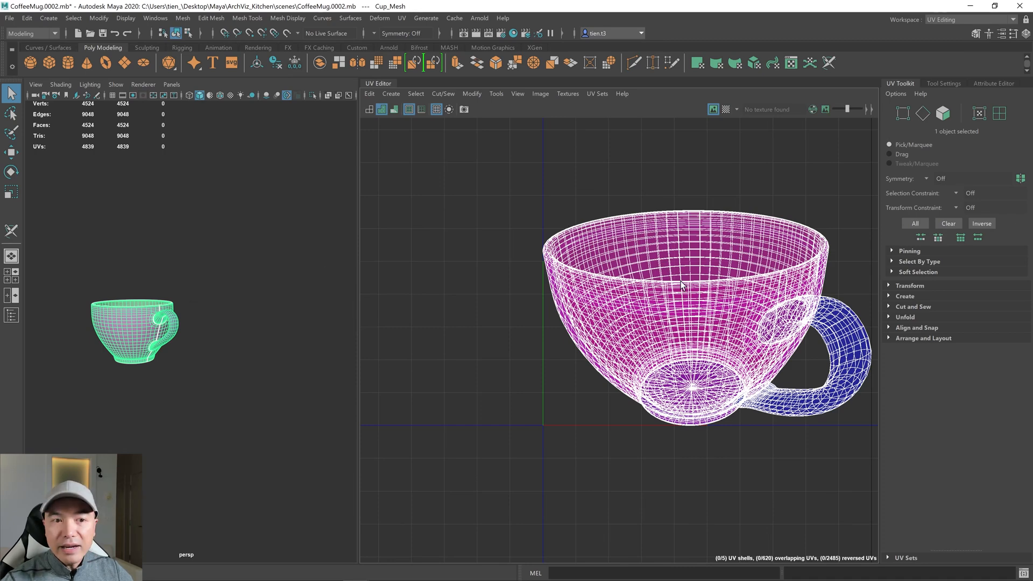
right_click(683, 240)
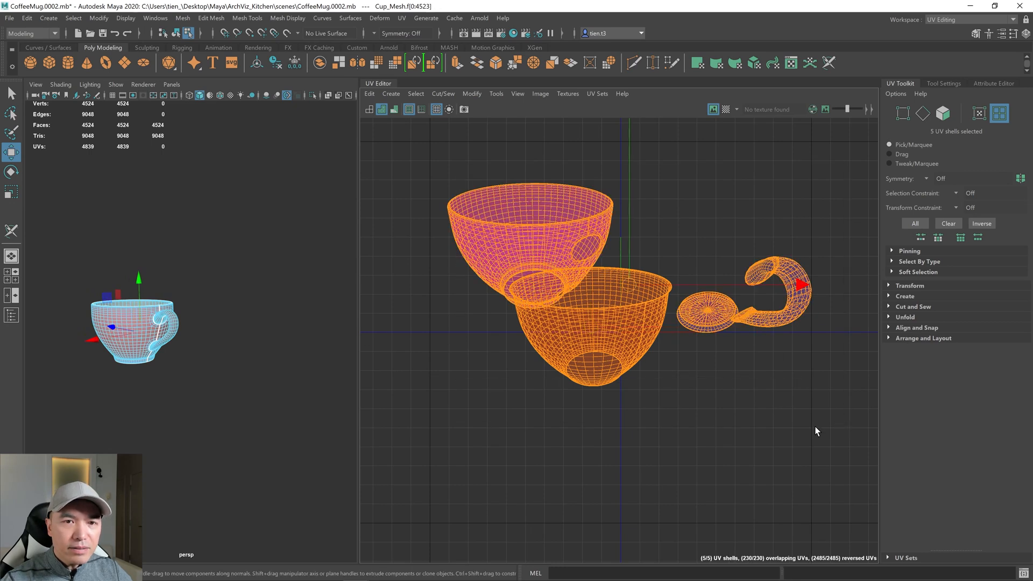
mouse_move(901, 86)
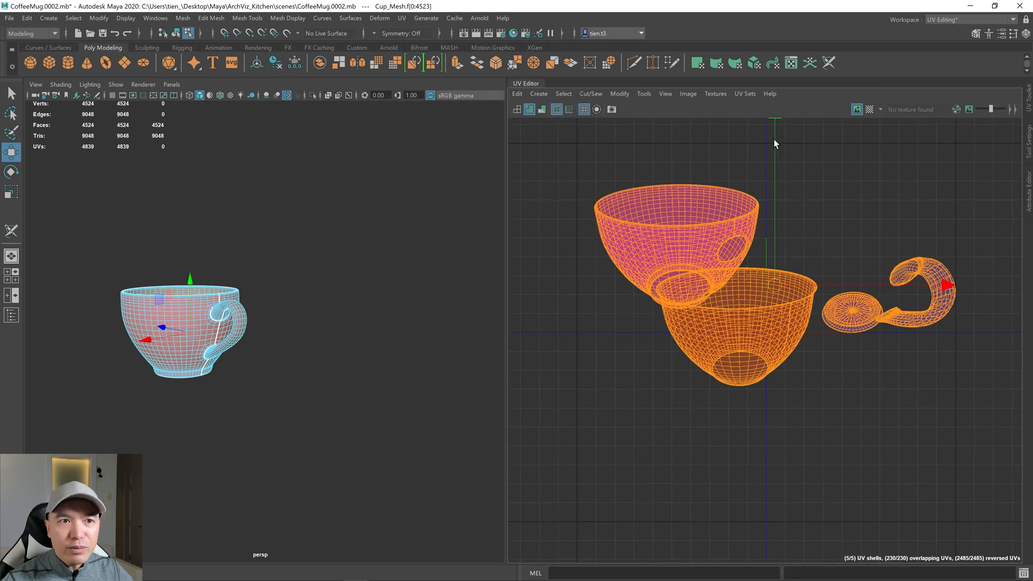
Restore the UV editing layout and unfold the selected shells flat.
click(643, 93)
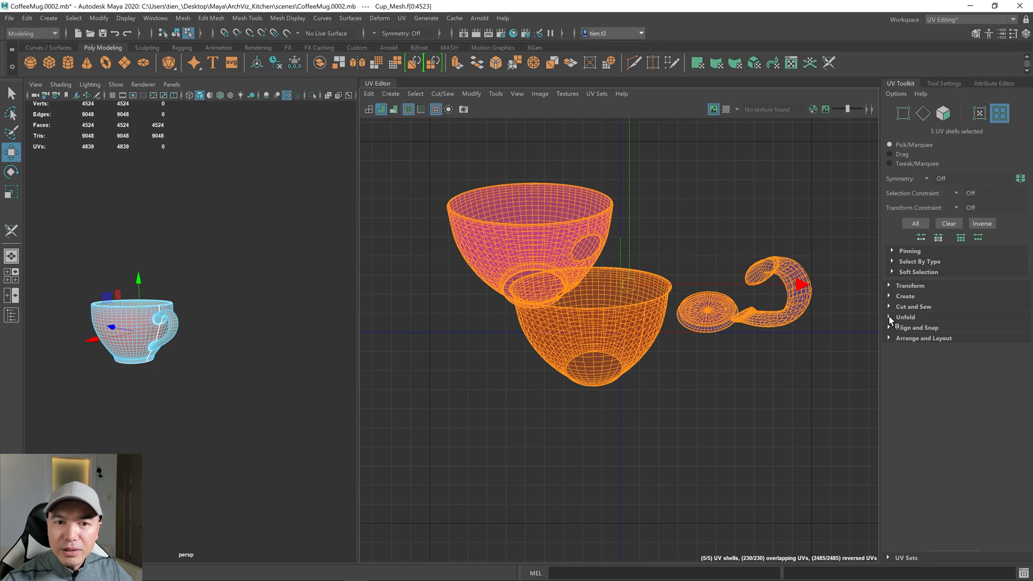
click(905, 317)
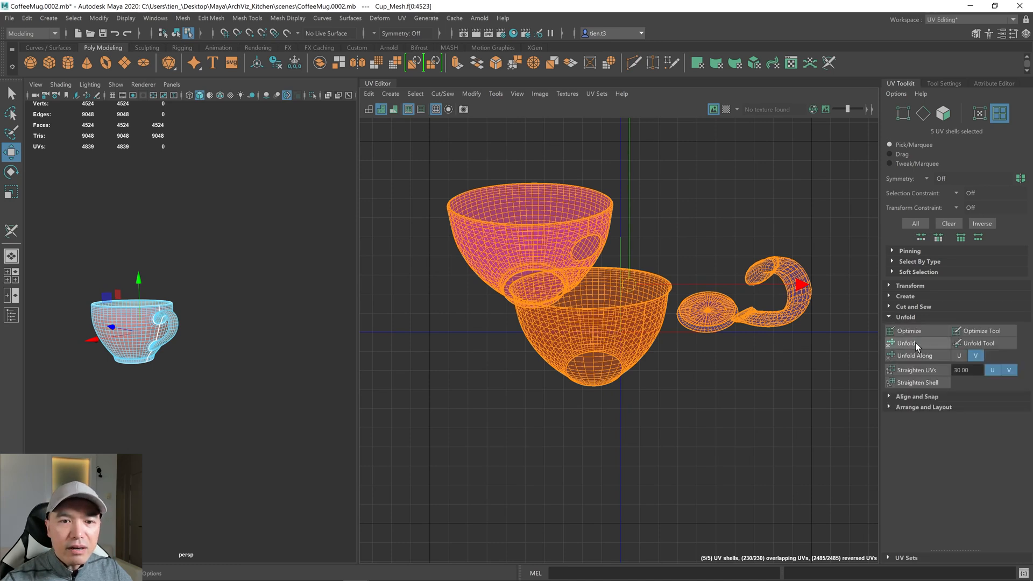
click(906, 343)
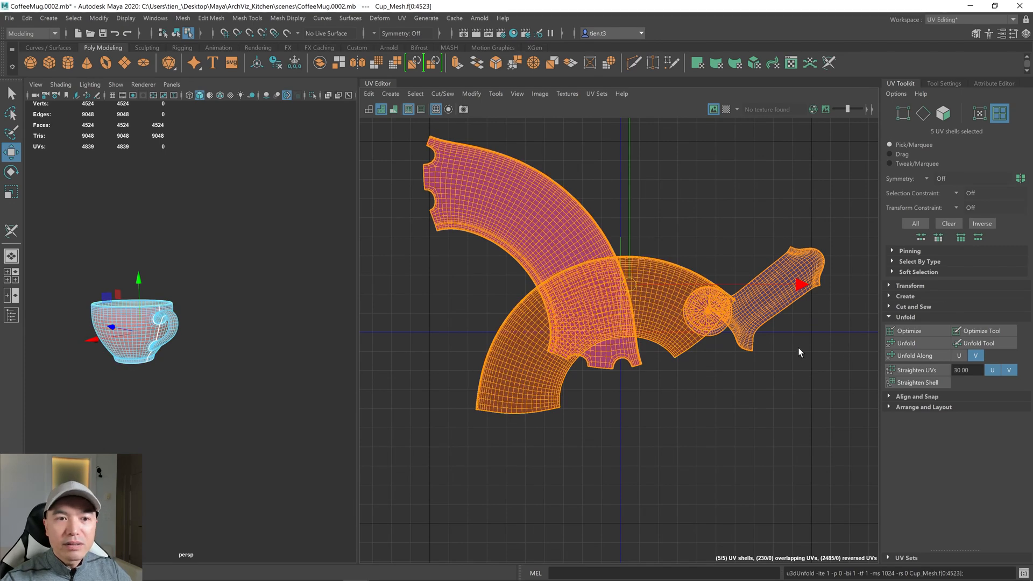
mouse_move(624, 237)
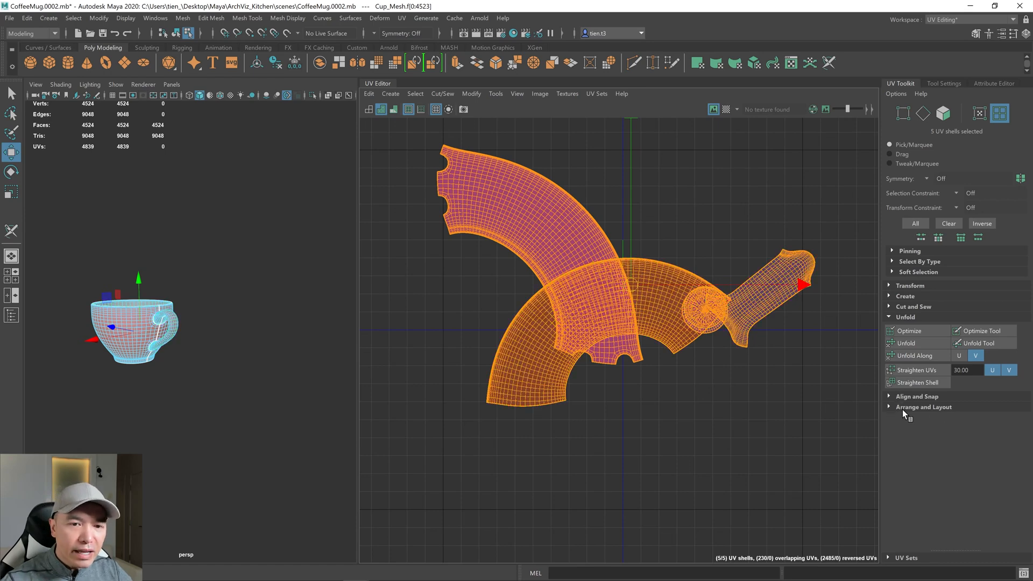
Orient the UV shells upright and move the overlapping floor disc shell apart.
click(924, 407)
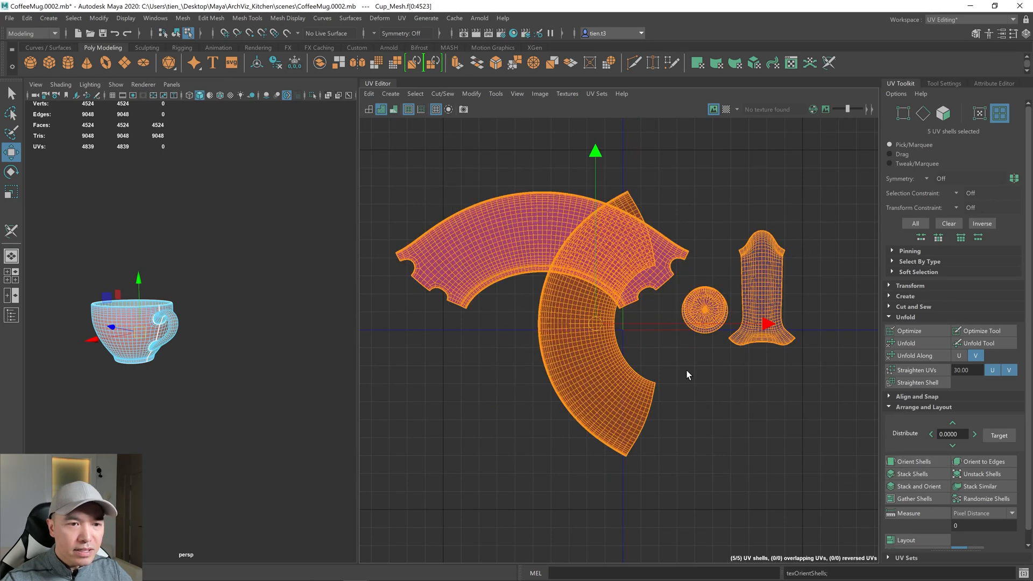
mouse_move(664, 331)
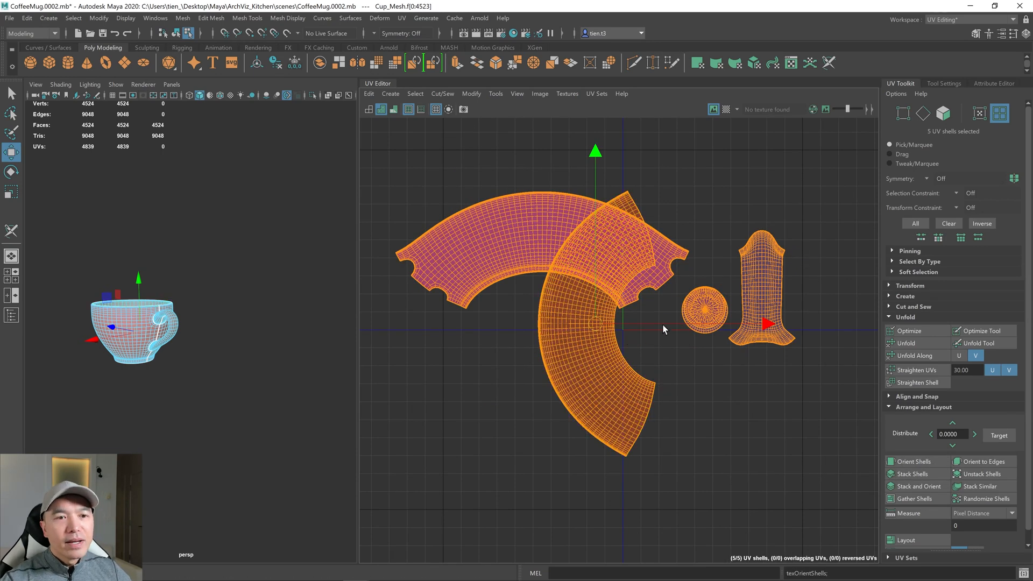
click(706, 310)
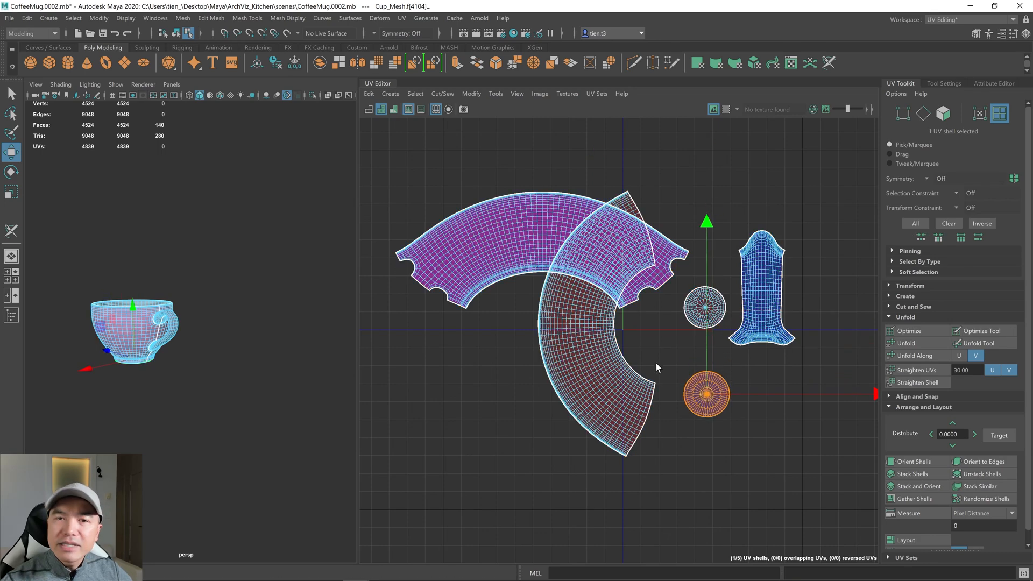
mouse_move(914, 317)
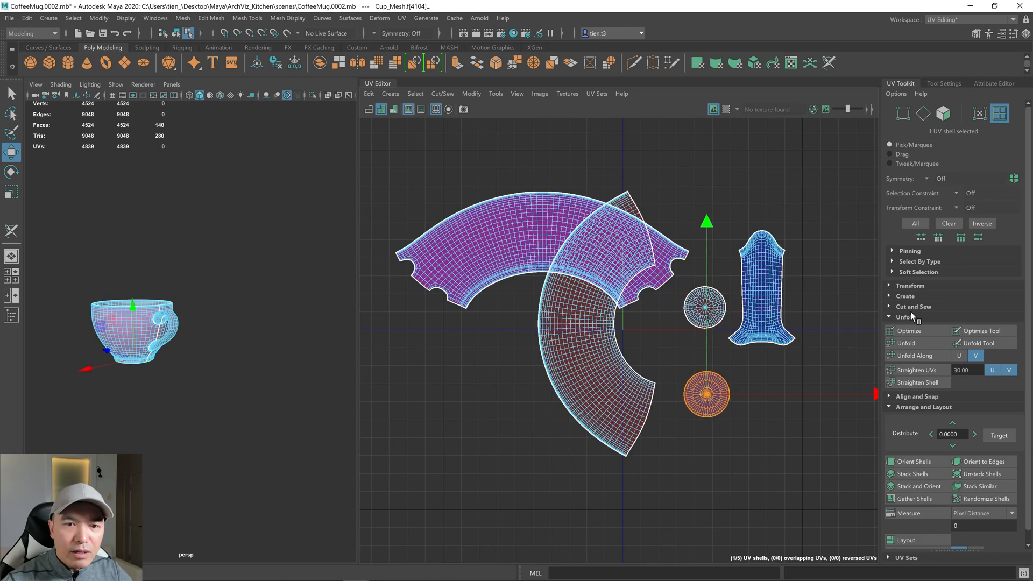
click(904, 317)
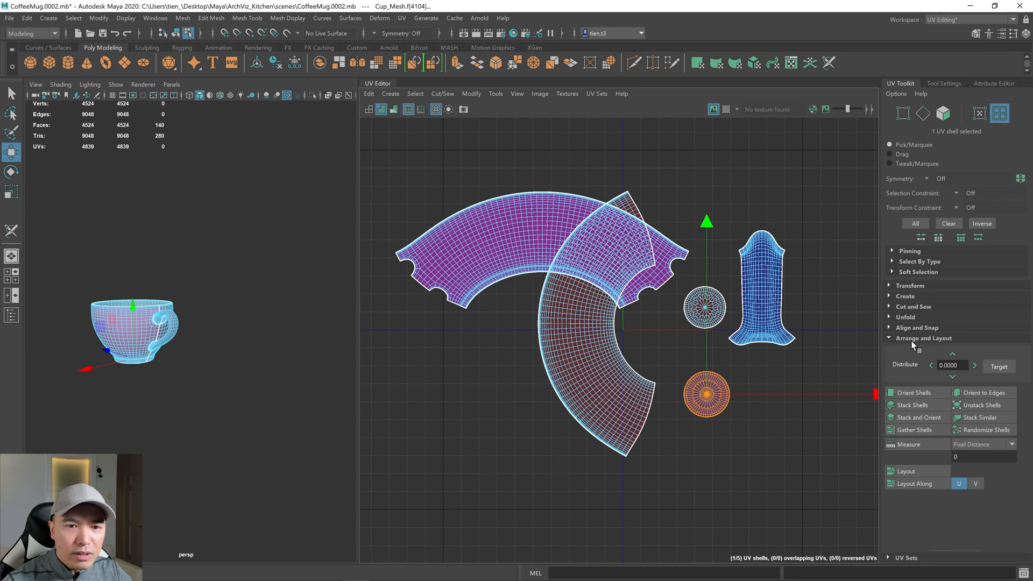
click(924, 338)
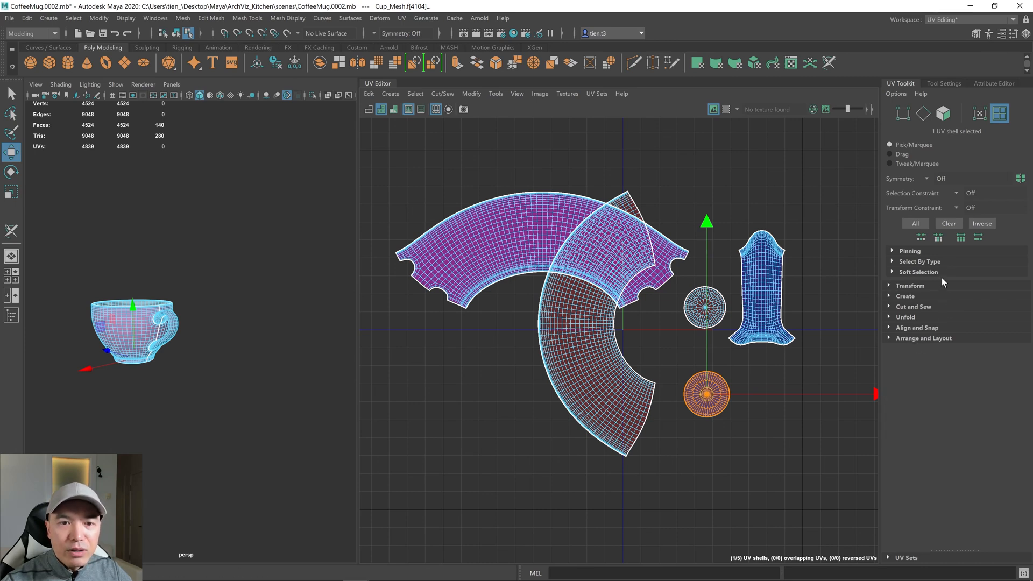
click(910, 285)
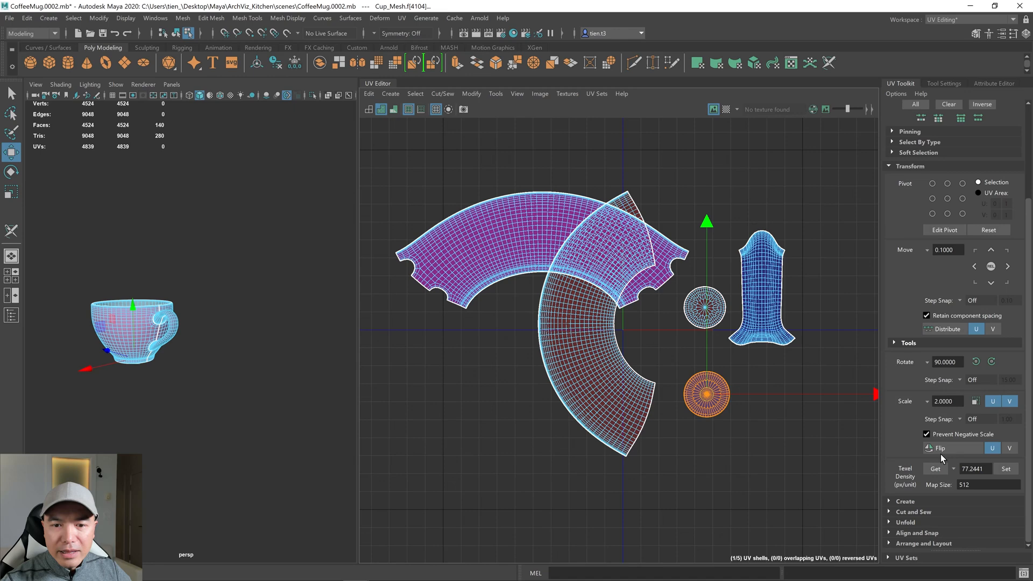
mouse_move(906, 477)
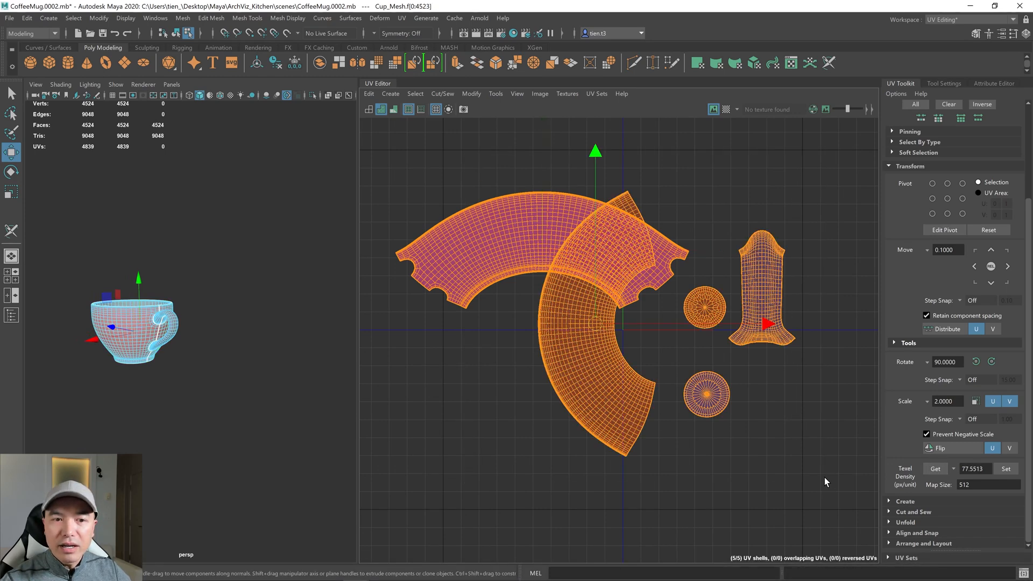
Apply a texel density of 77.5513 at 512 map size to all five shells.
click(1005, 469)
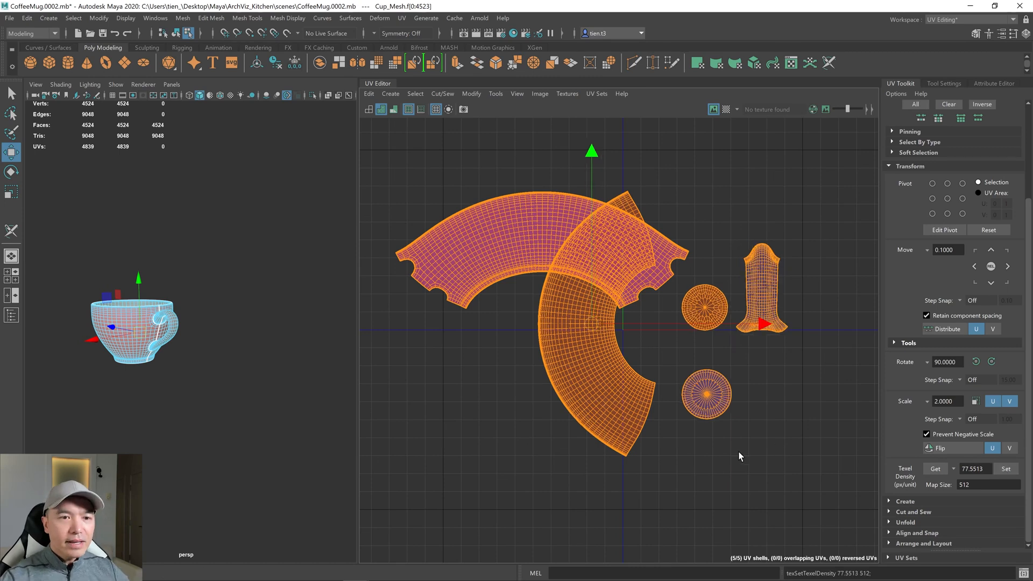
mouse_move(754, 220)
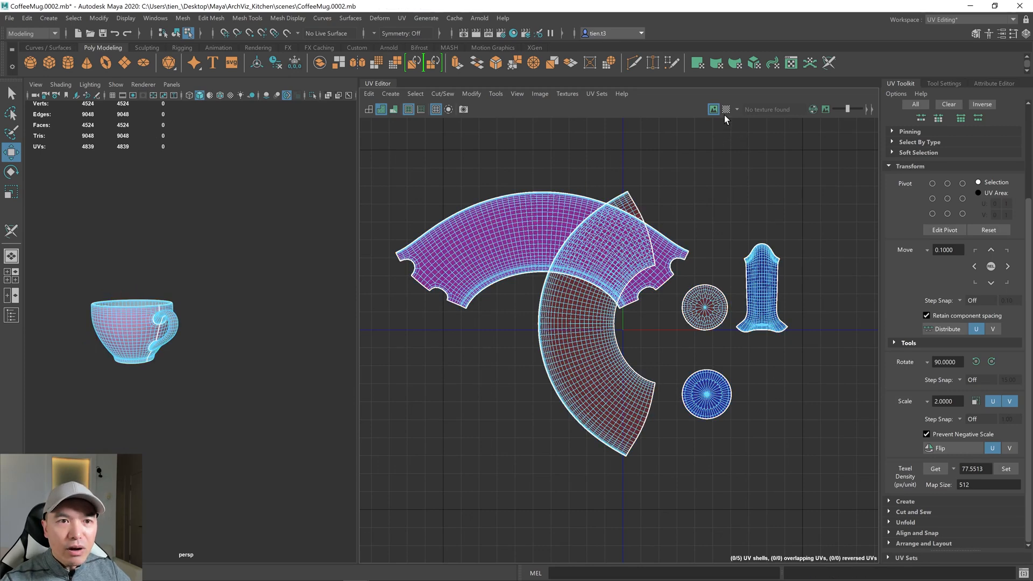
click(726, 109)
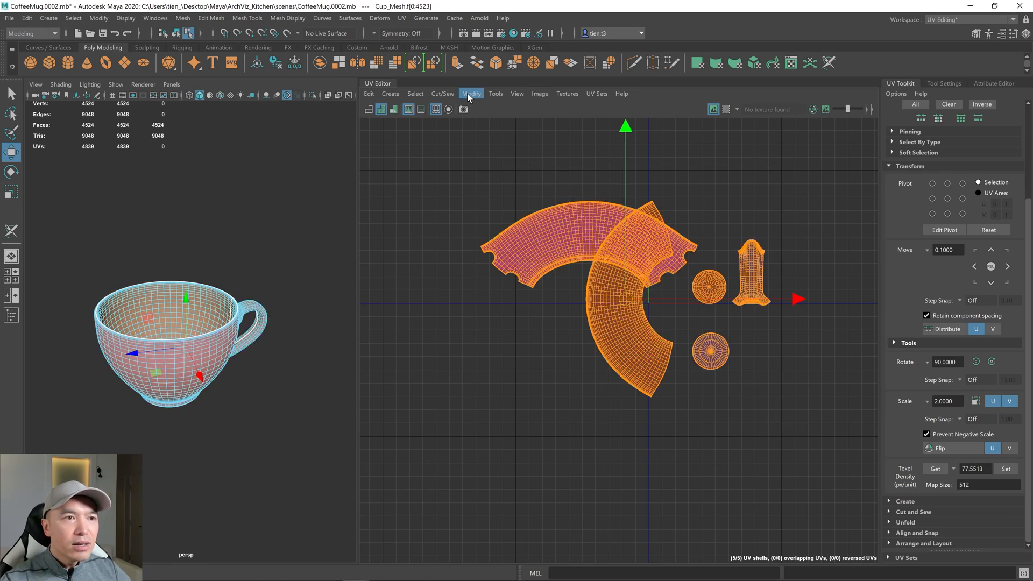
Open the Layout UVs options and set Shell Padding to 4 pixels.
click(472, 93)
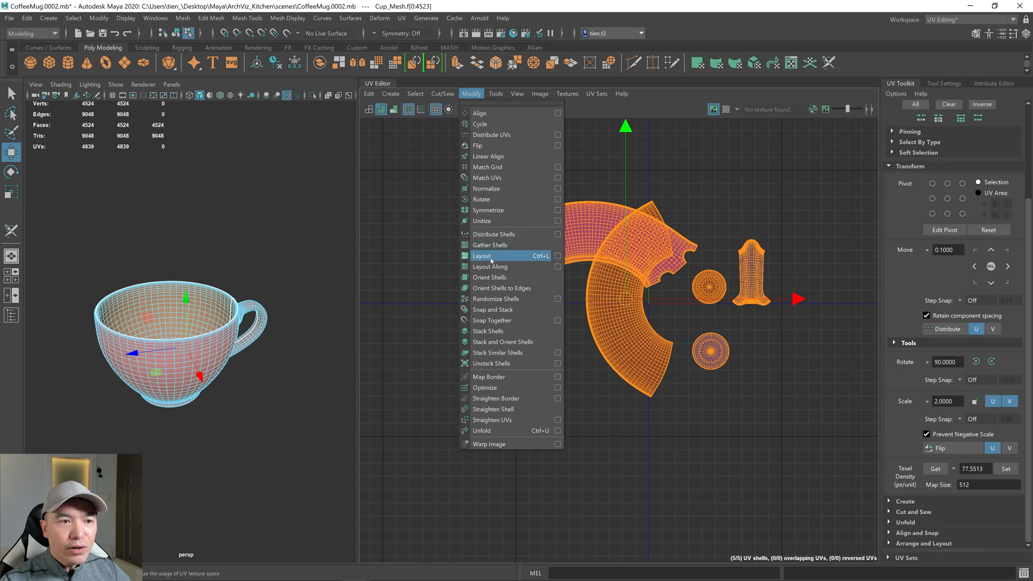
click(558, 255)
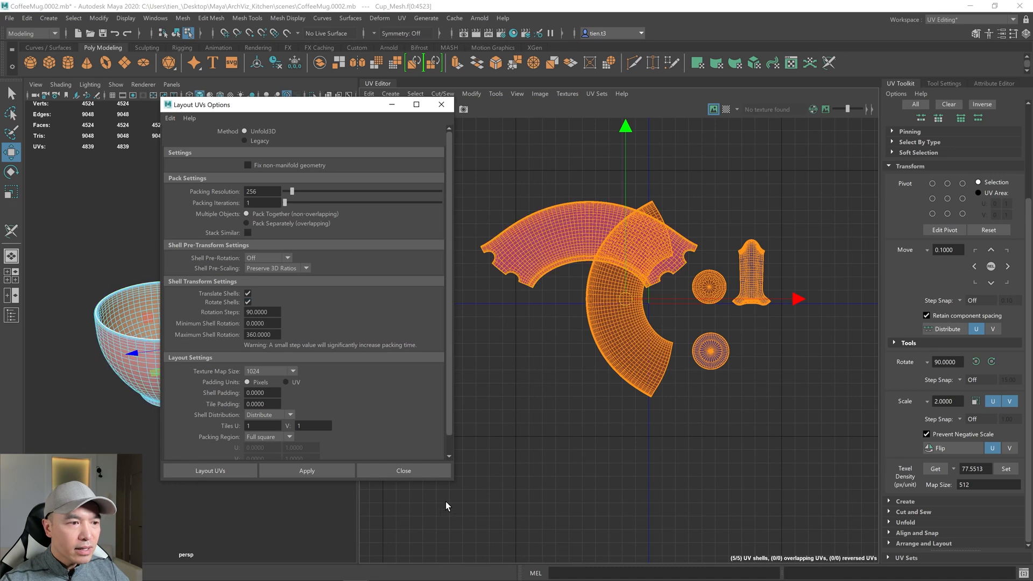
mouse_move(272, 375)
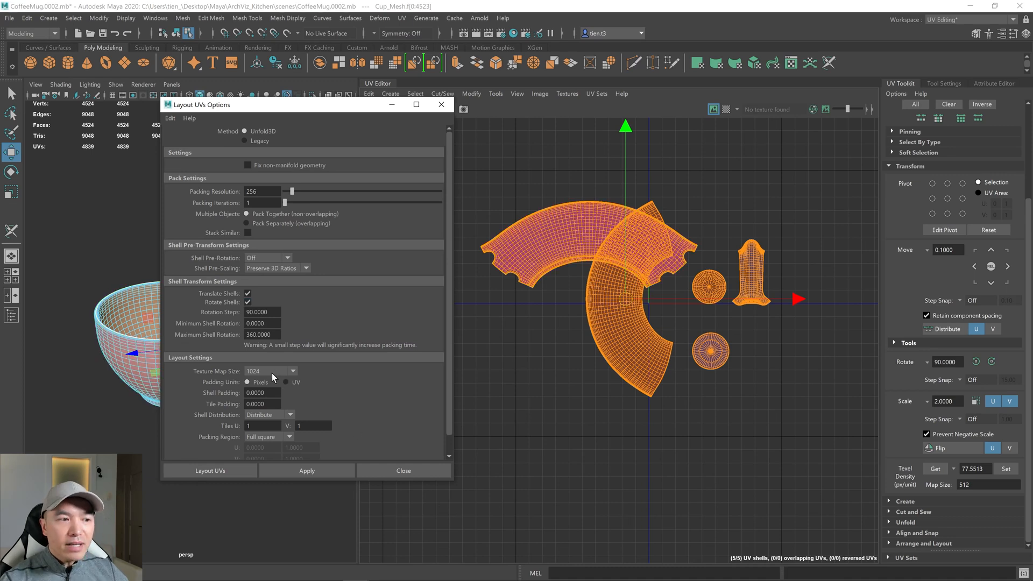
mouse_move(288, 375)
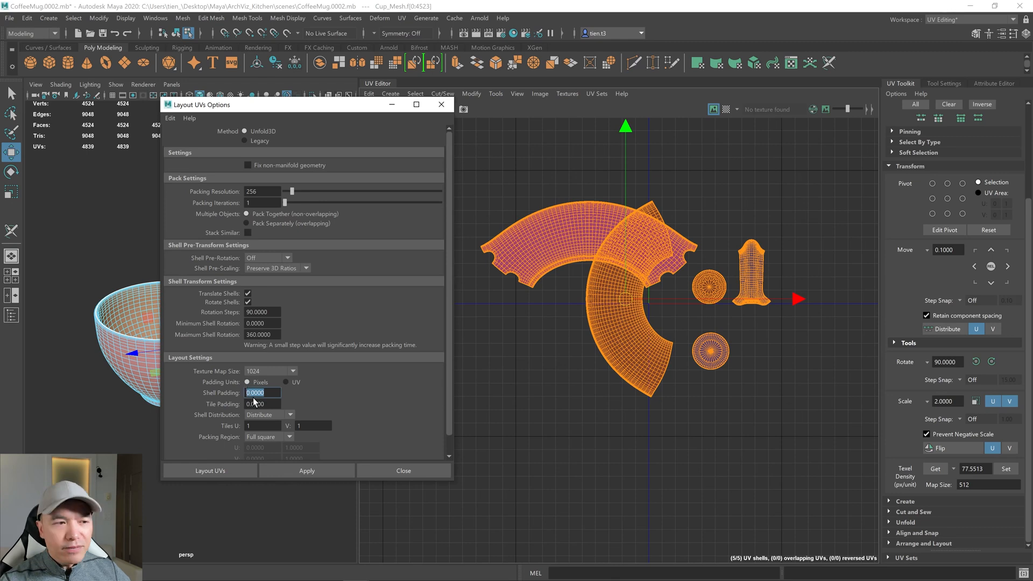
text(4)
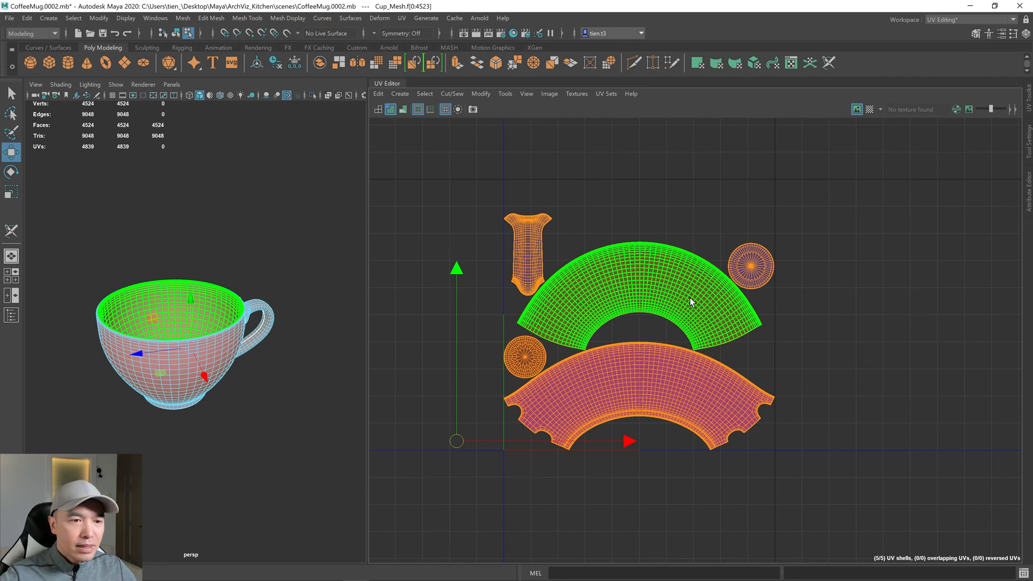
Pack the shells with Layout UVs and check the result against the model.
click(751, 266)
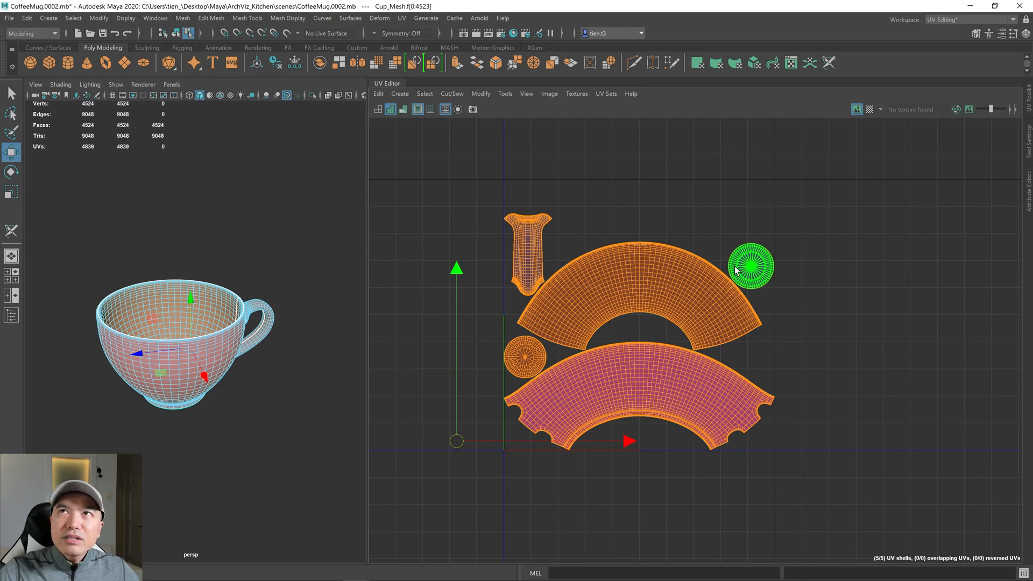
click(647, 300)
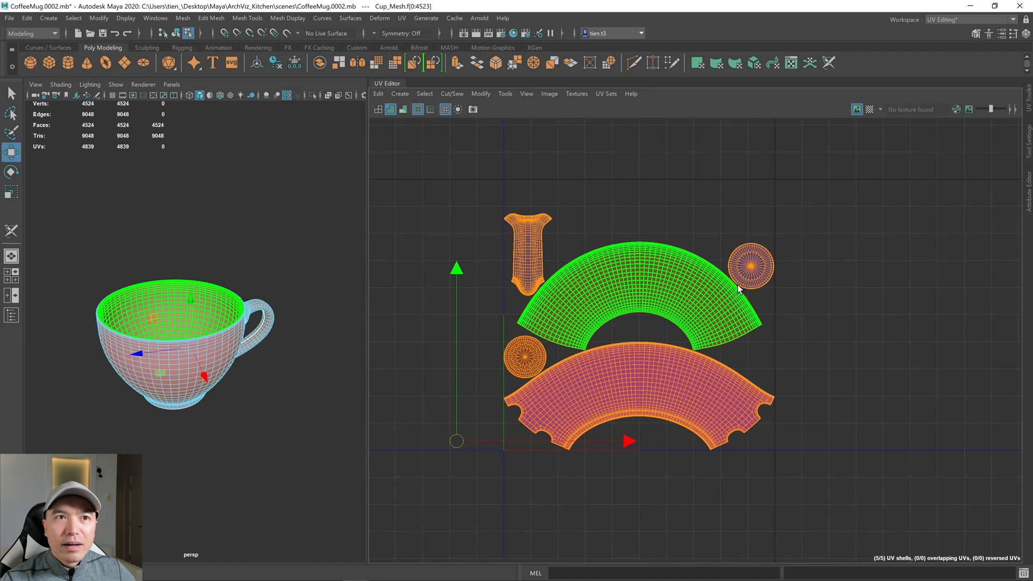
mouse_move(714, 296)
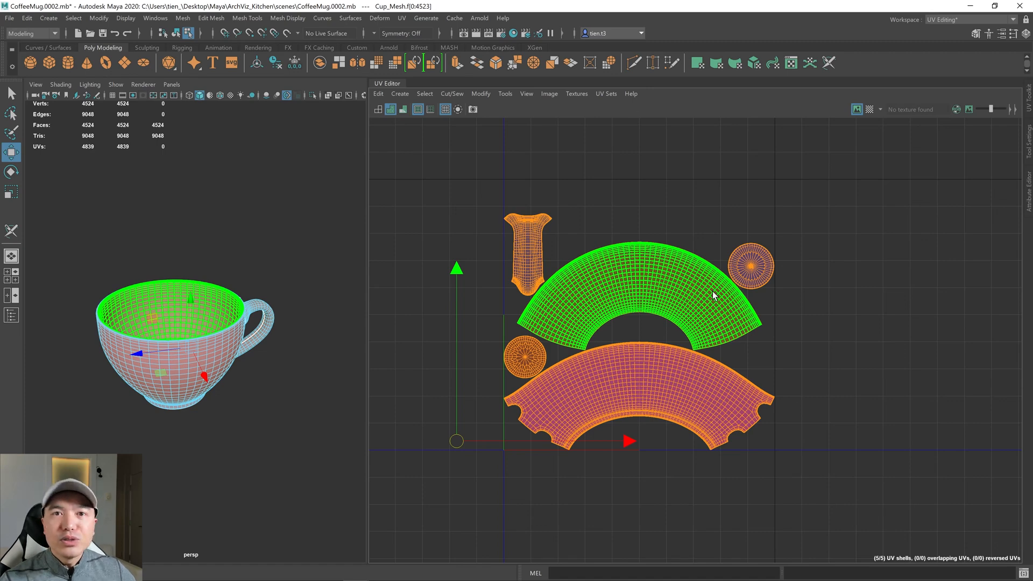
mouse_move(713, 316)
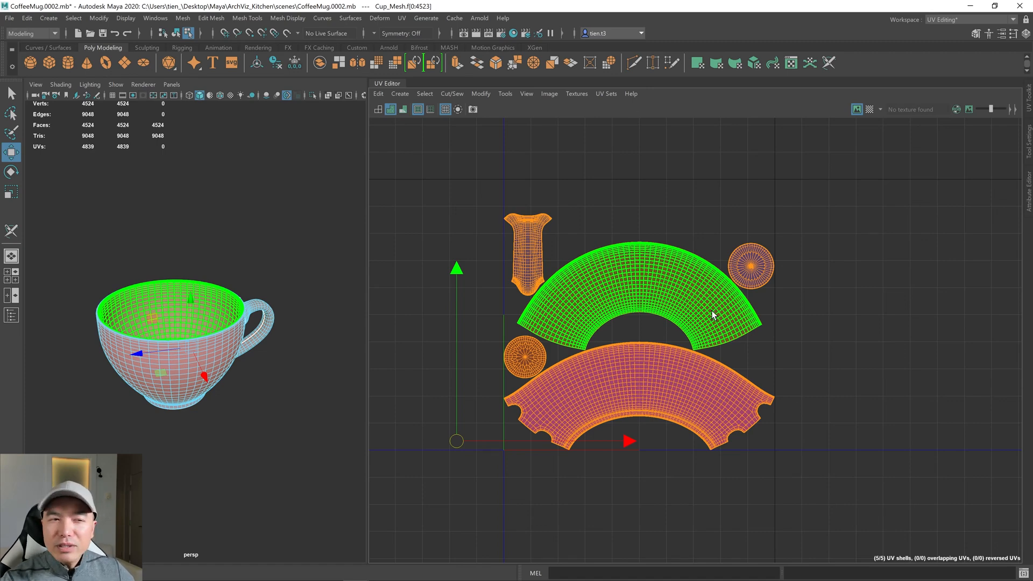
mouse_move(613, 244)
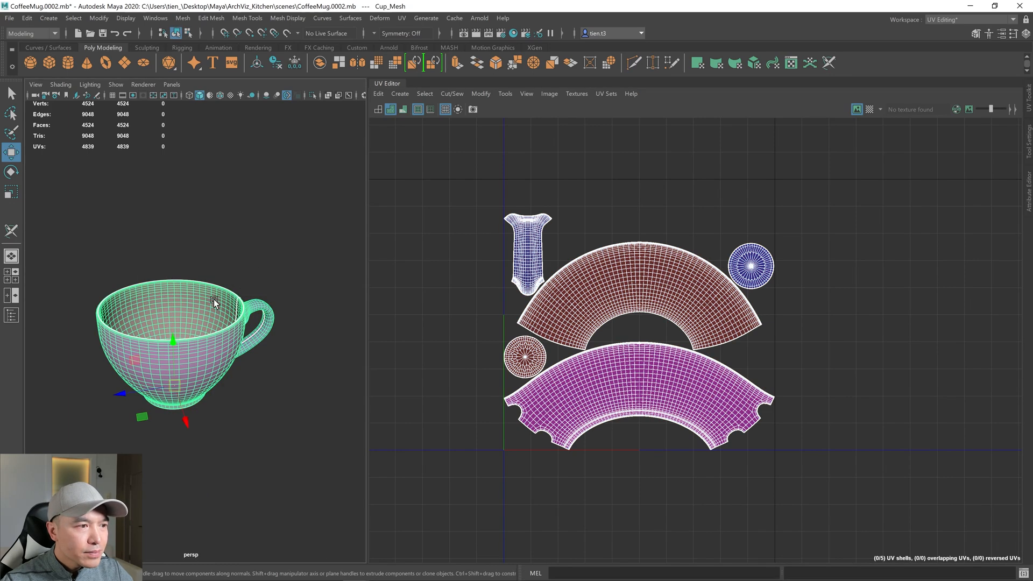
mouse_move(728, 345)
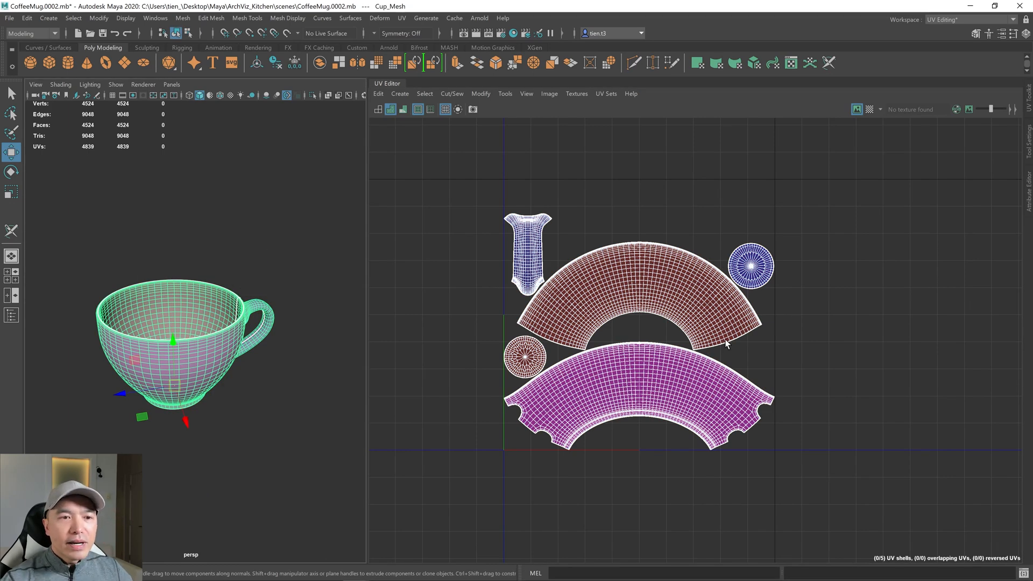
mouse_move(717, 260)
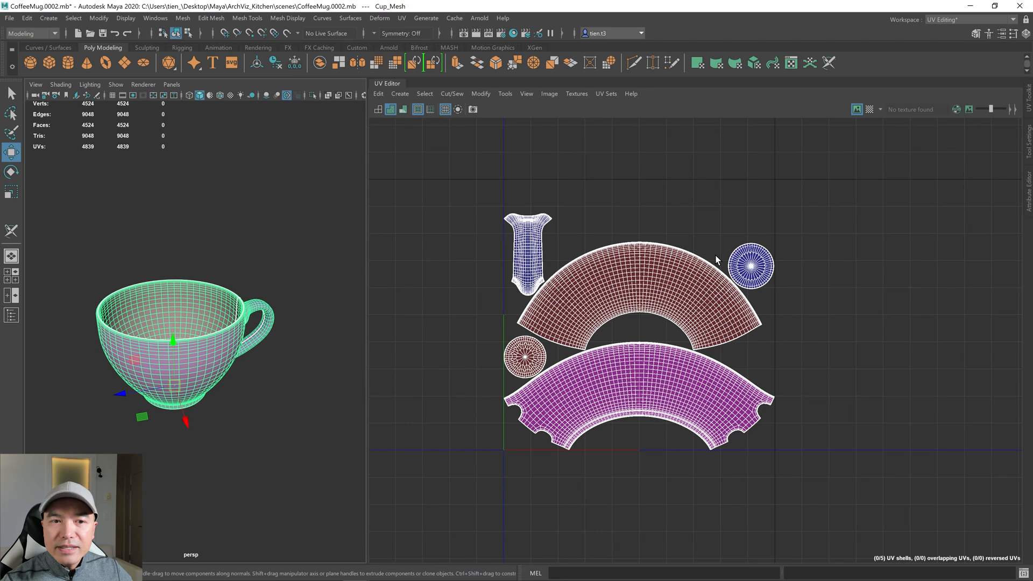
mouse_move(698, 359)
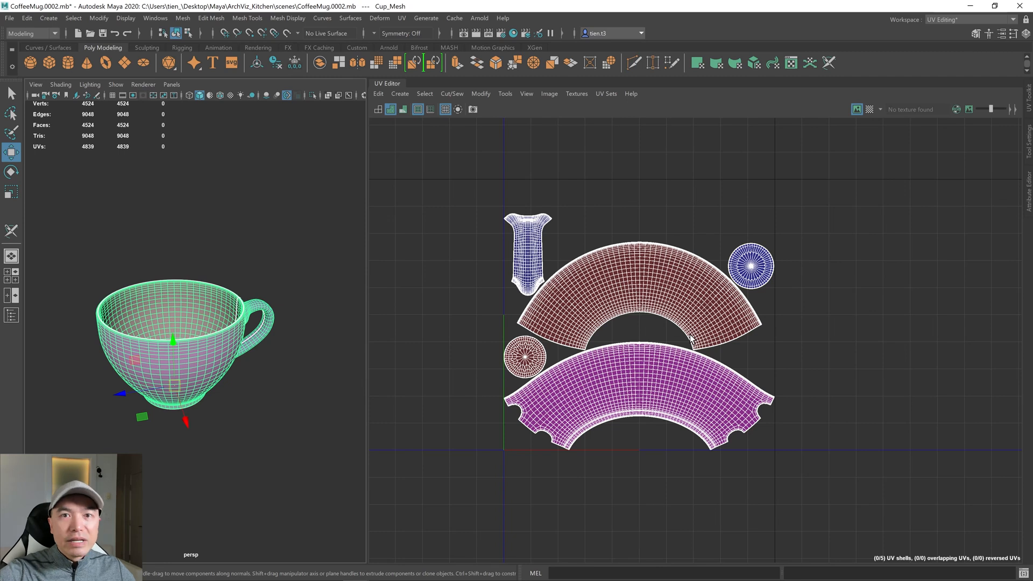
mouse_move(559, 307)
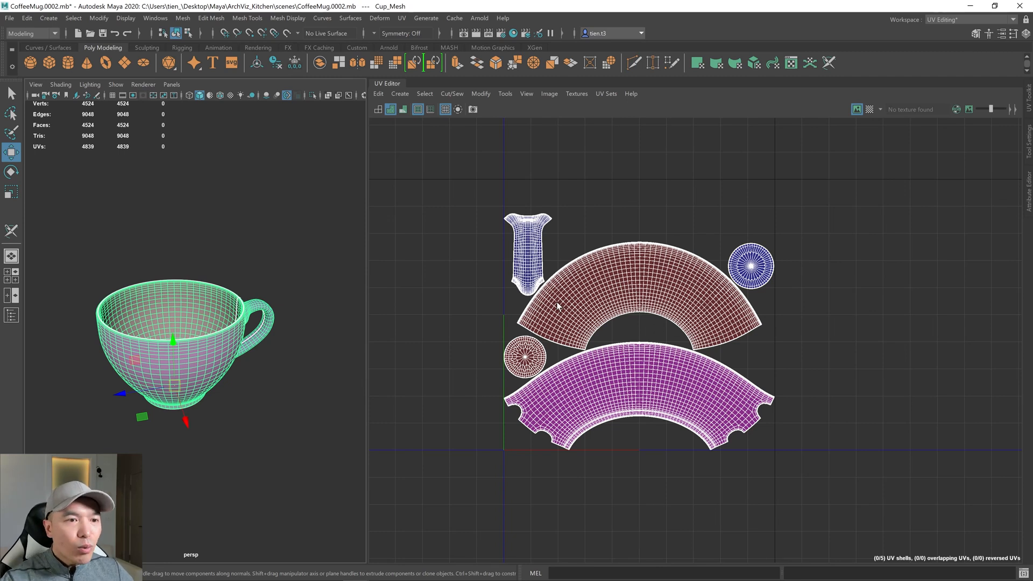
mouse_move(651, 284)
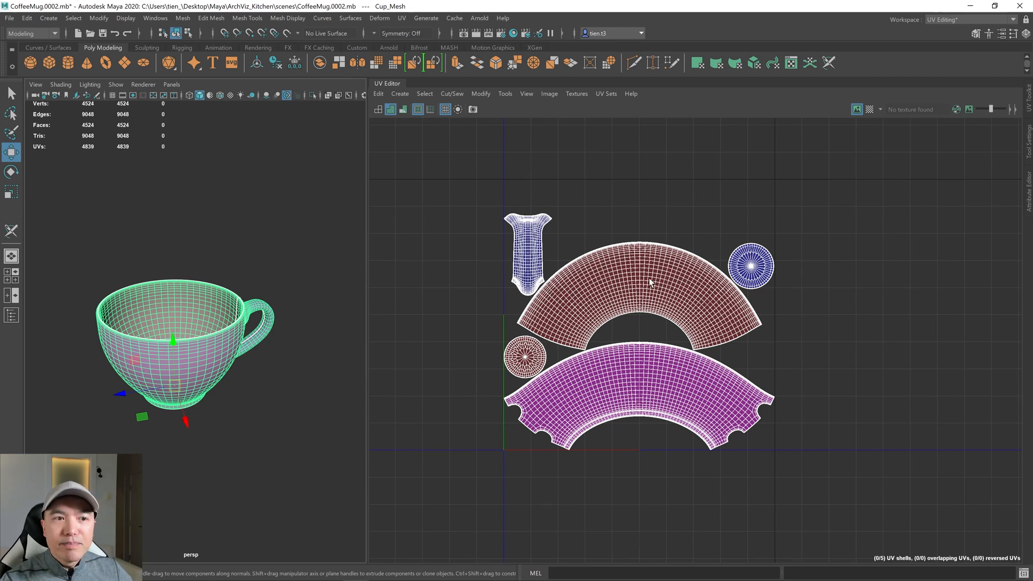
mouse_move(717, 235)
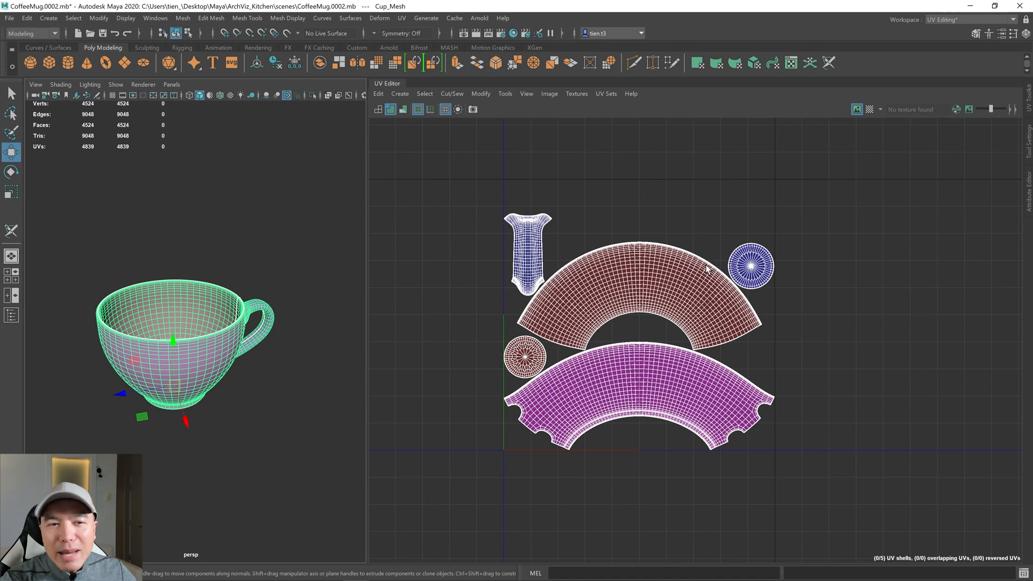
mouse_move(706, 314)
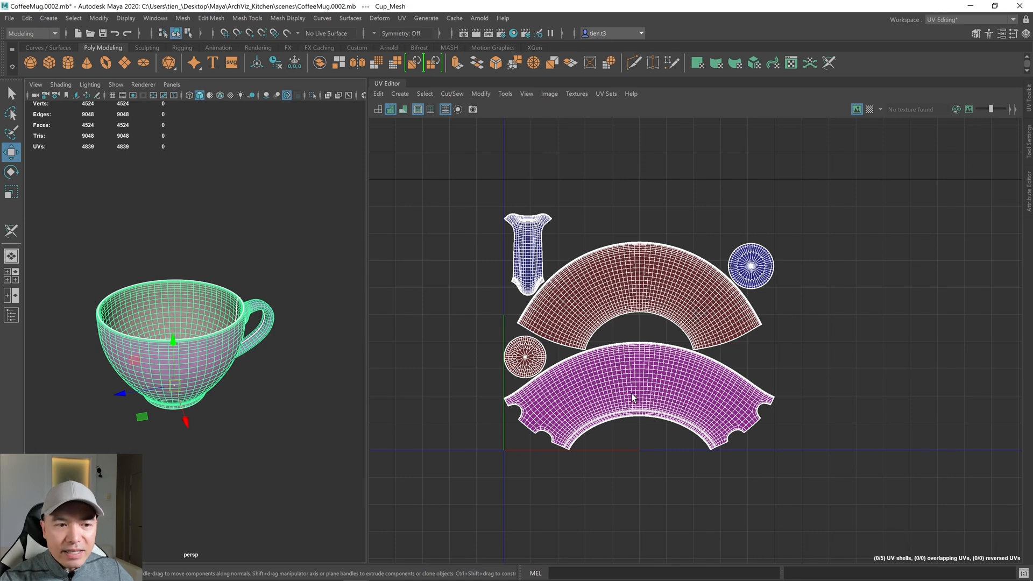
mouse_move(667, 403)
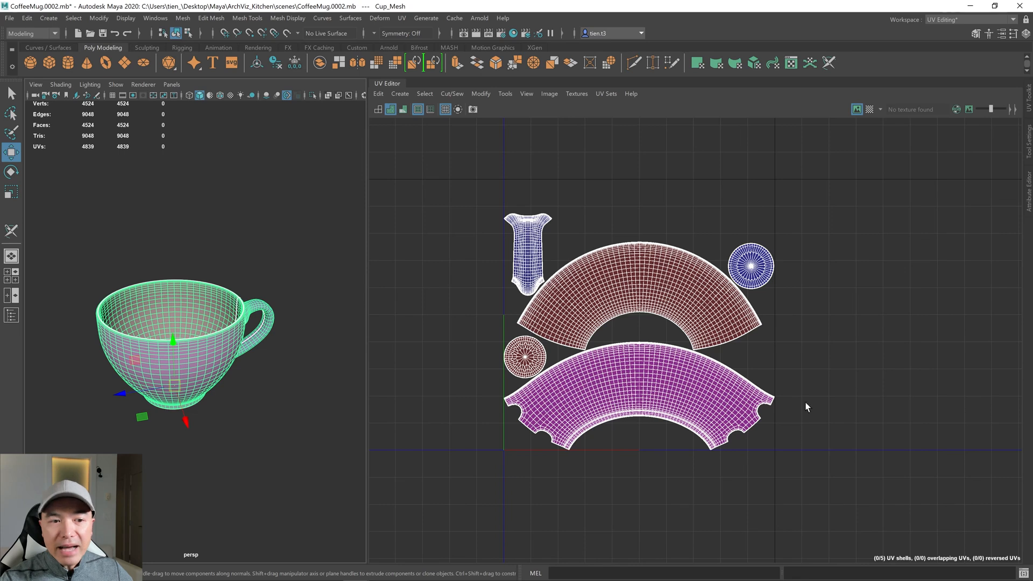
mouse_move(851, 542)
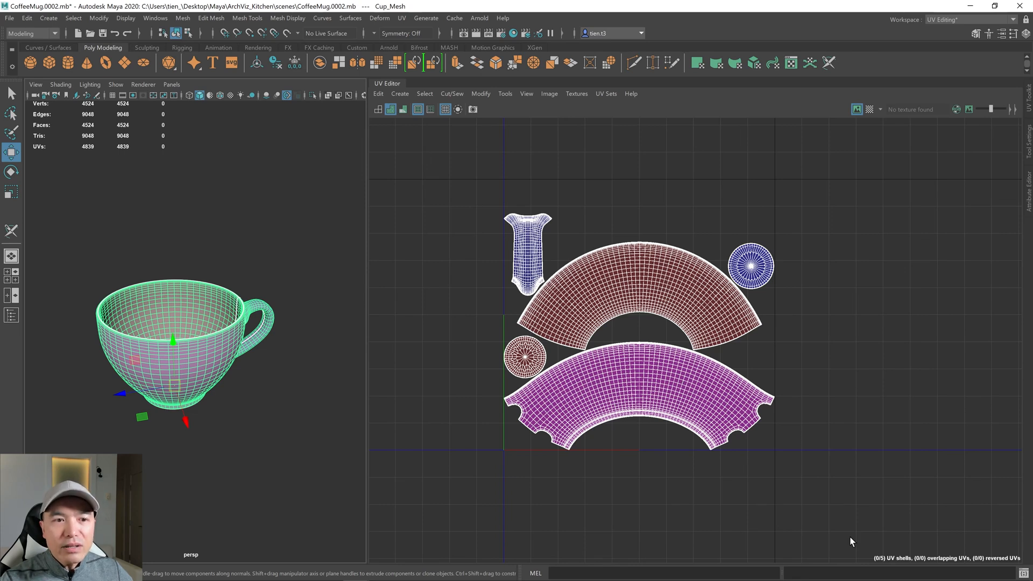
mouse_move(846, 536)
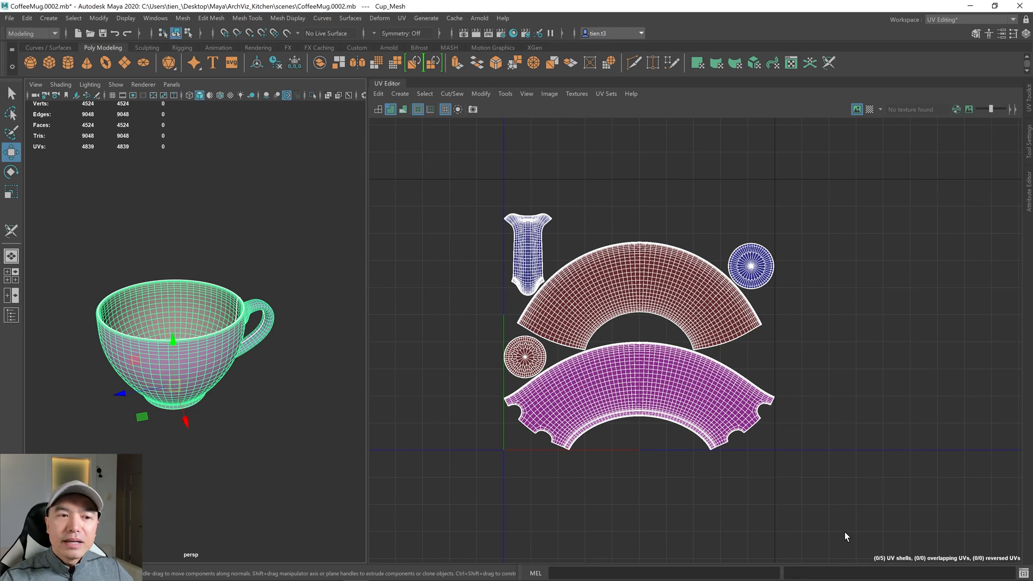
mouse_move(718, 393)
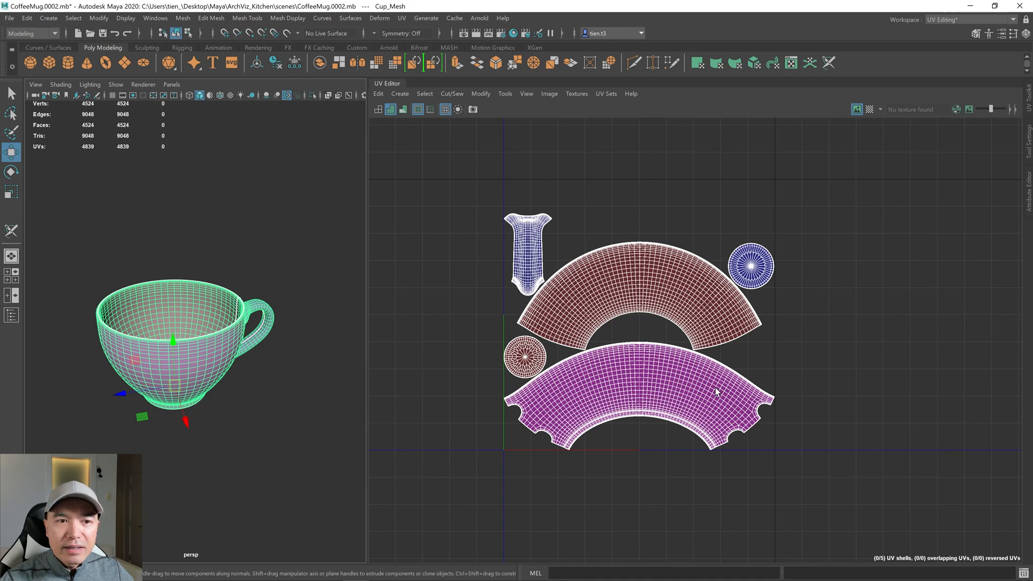
mouse_move(741, 316)
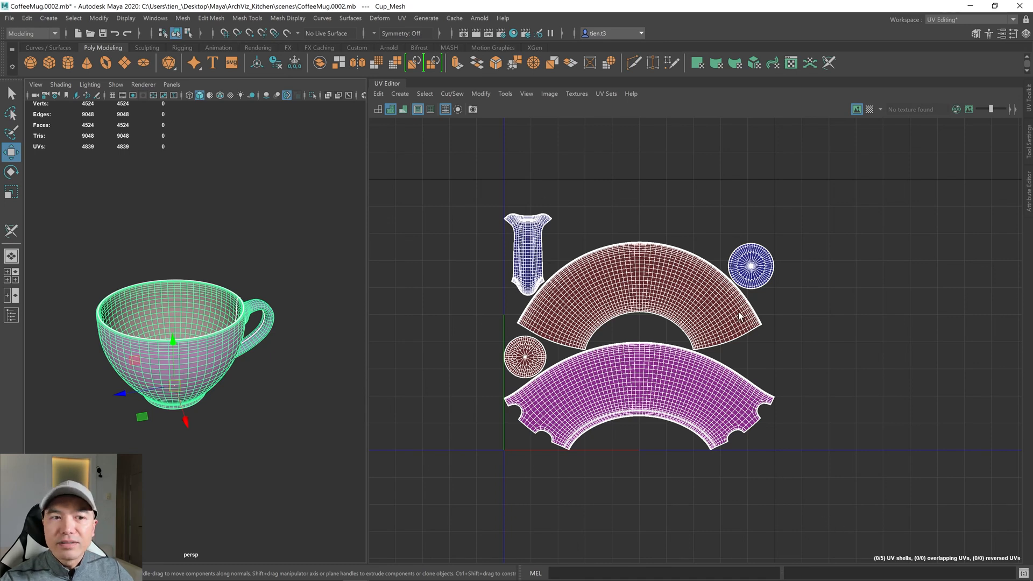
mouse_move(628, 302)
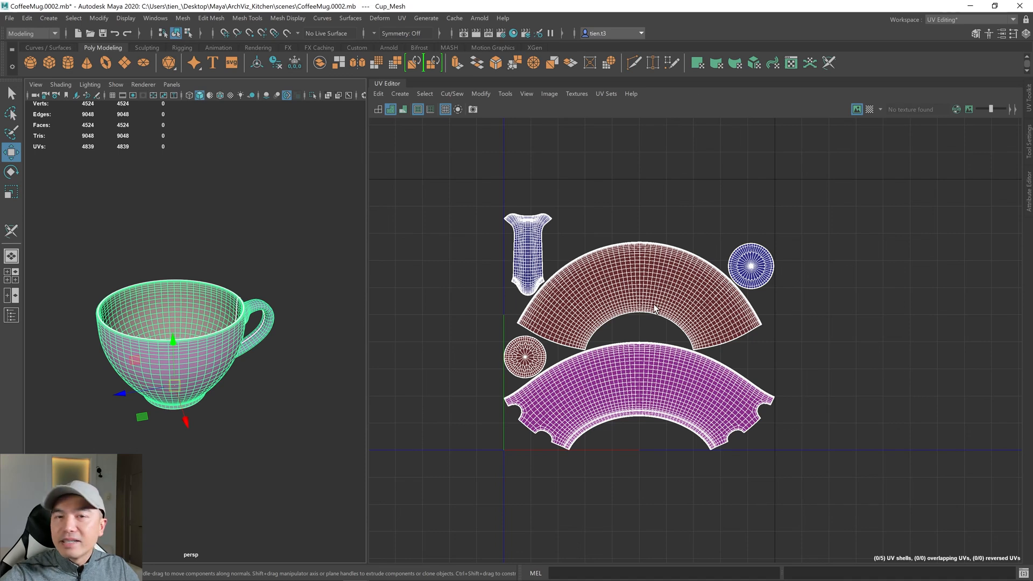
mouse_move(643, 330)
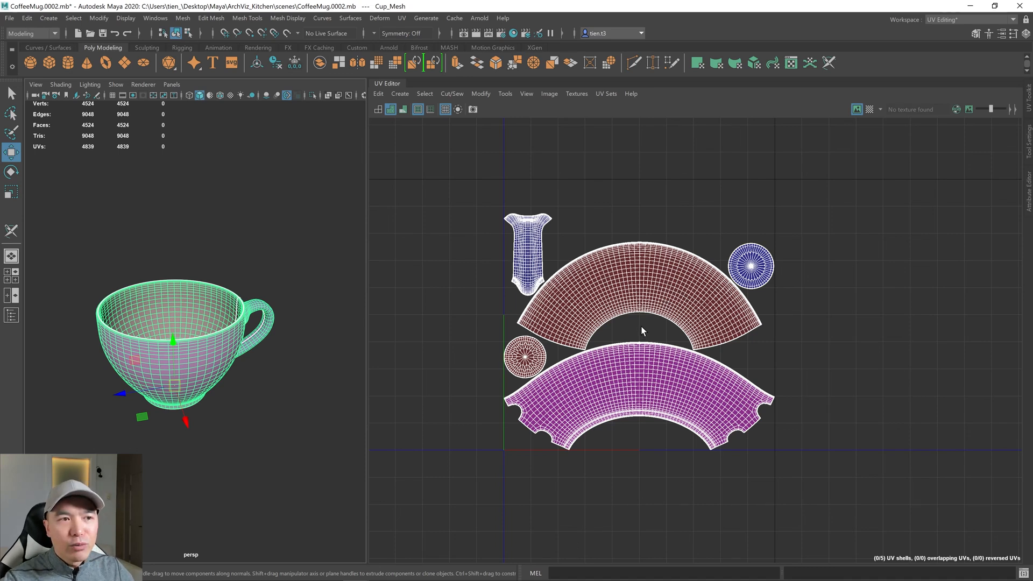
mouse_move(253, 405)
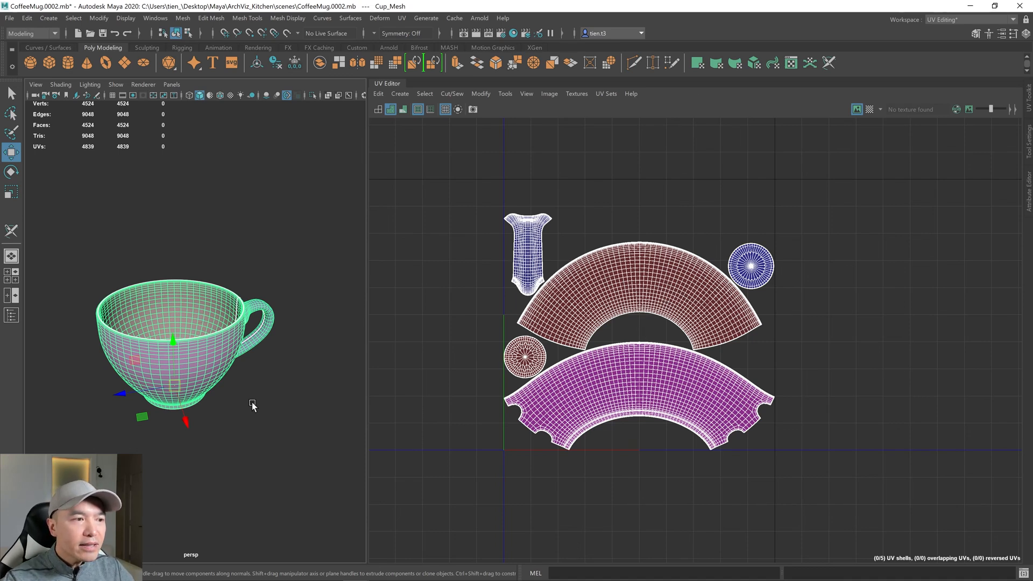
mouse_move(266, 345)
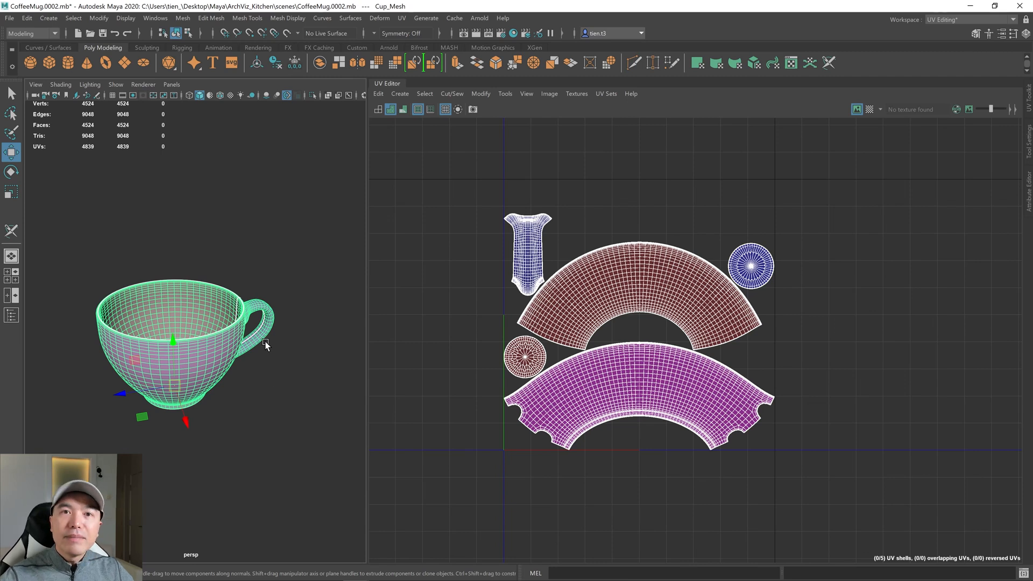
mouse_move(248, 280)
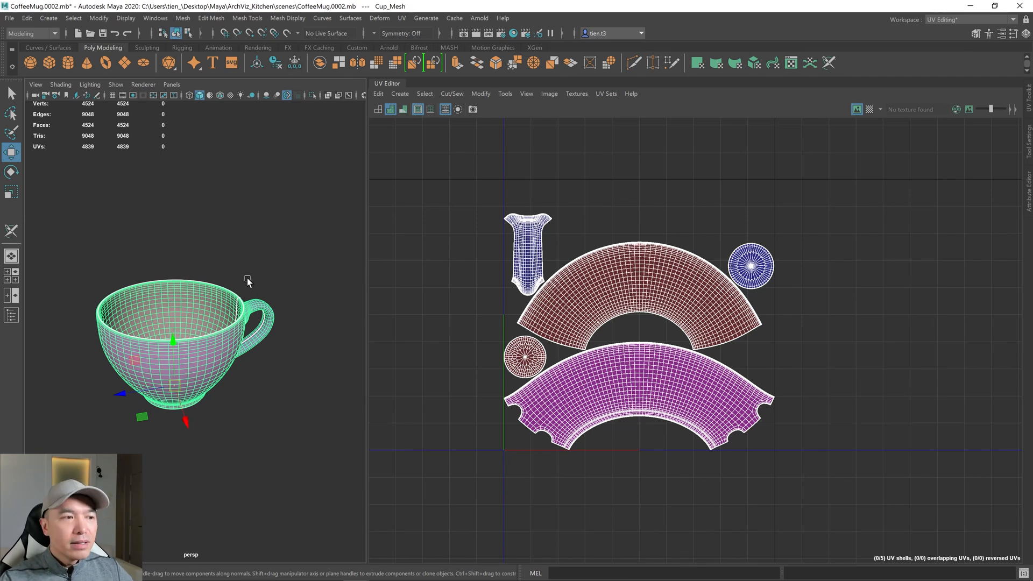
Copy the cup's map1 UVs into a new UV set named LightmapUV.
click(606, 94)
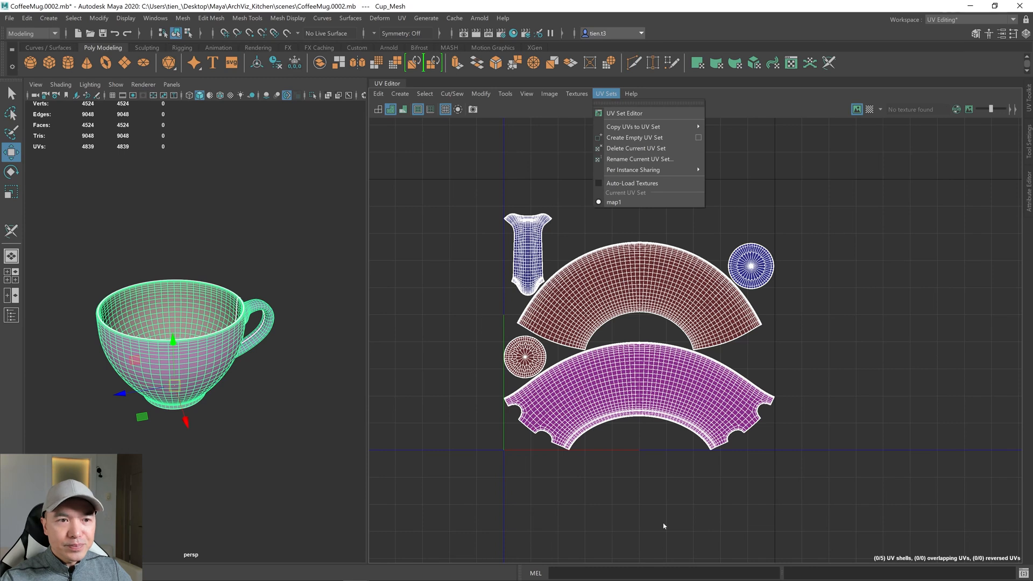
mouse_move(641, 126)
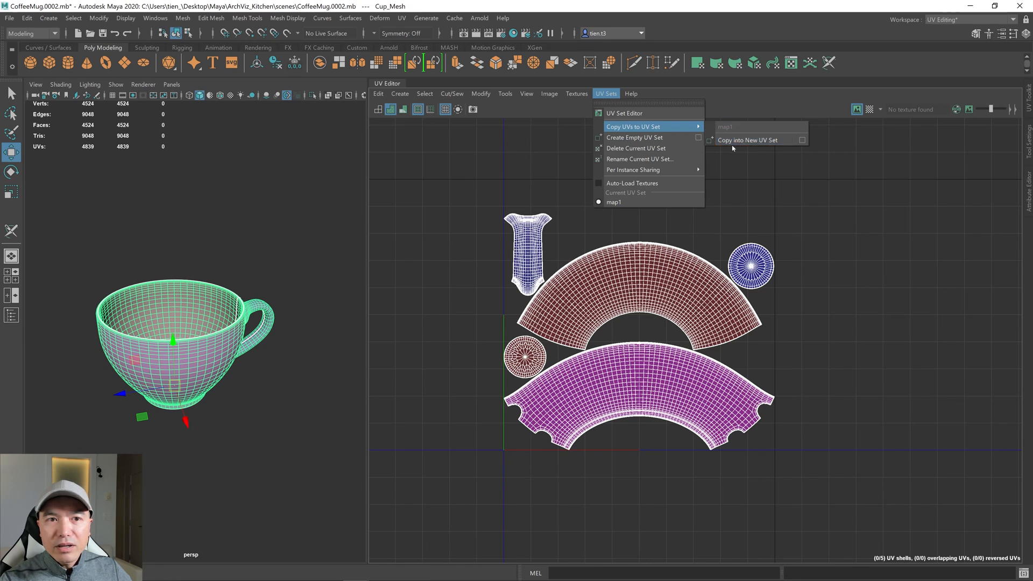
click(748, 140)
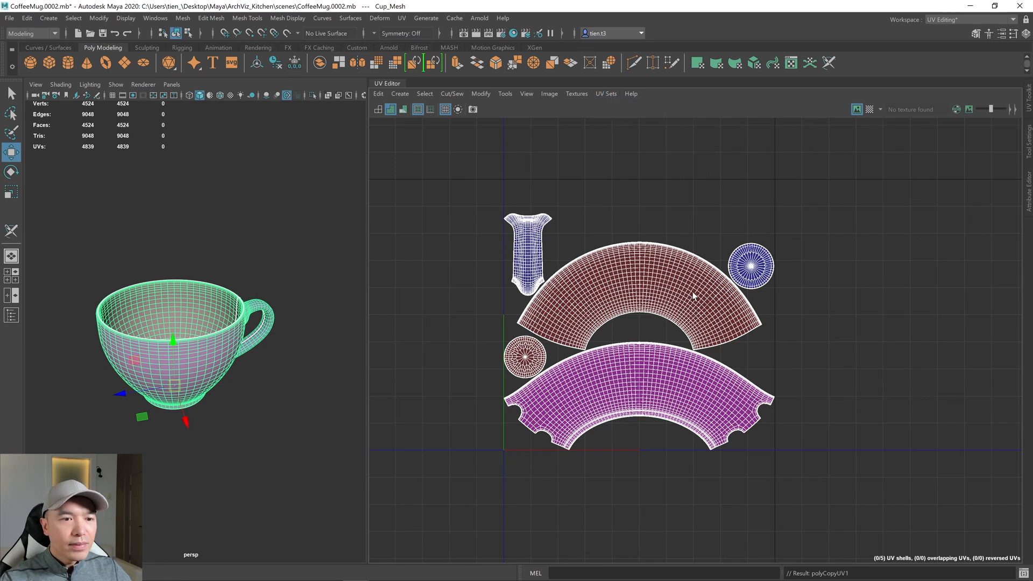
mouse_move(607, 94)
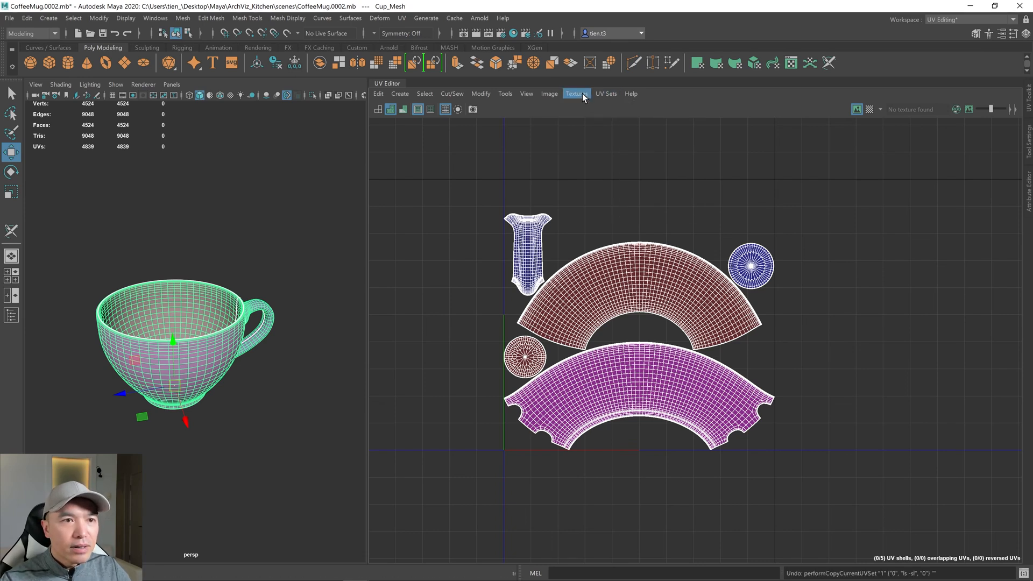
click(606, 94)
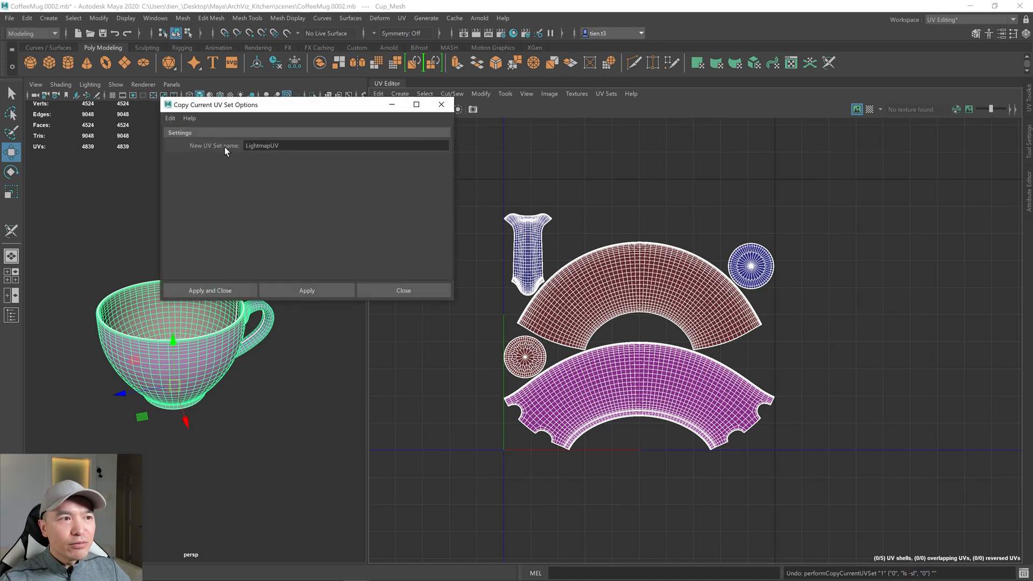
mouse_move(224, 291)
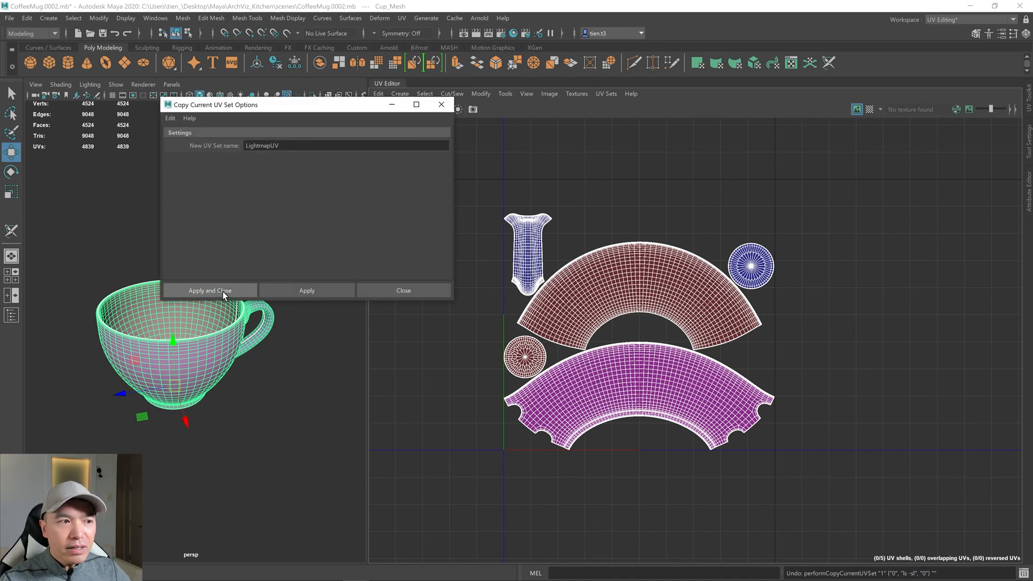
click(210, 291)
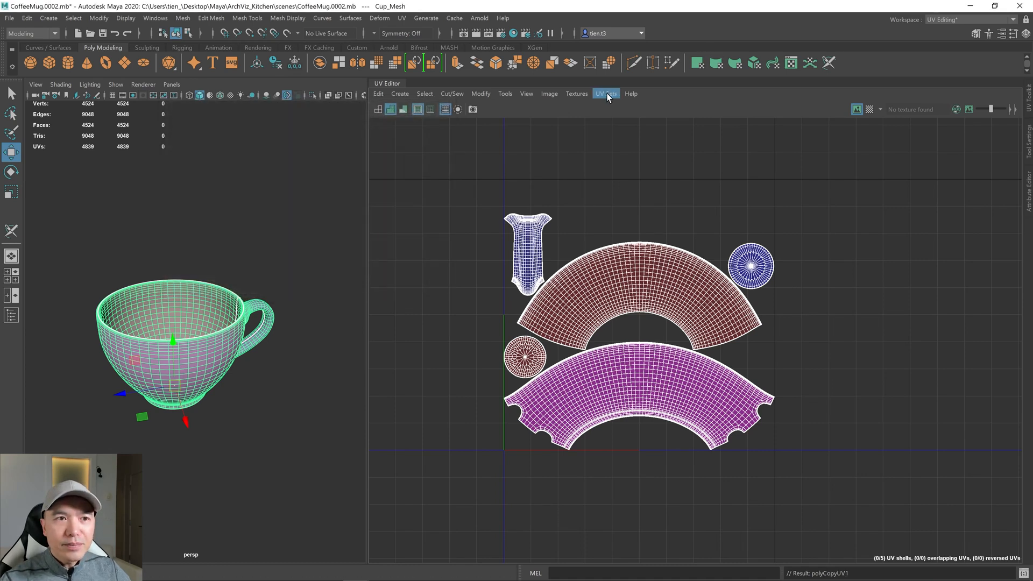
Choose LightmapUV from the UV Sets list as the current set.
click(605, 94)
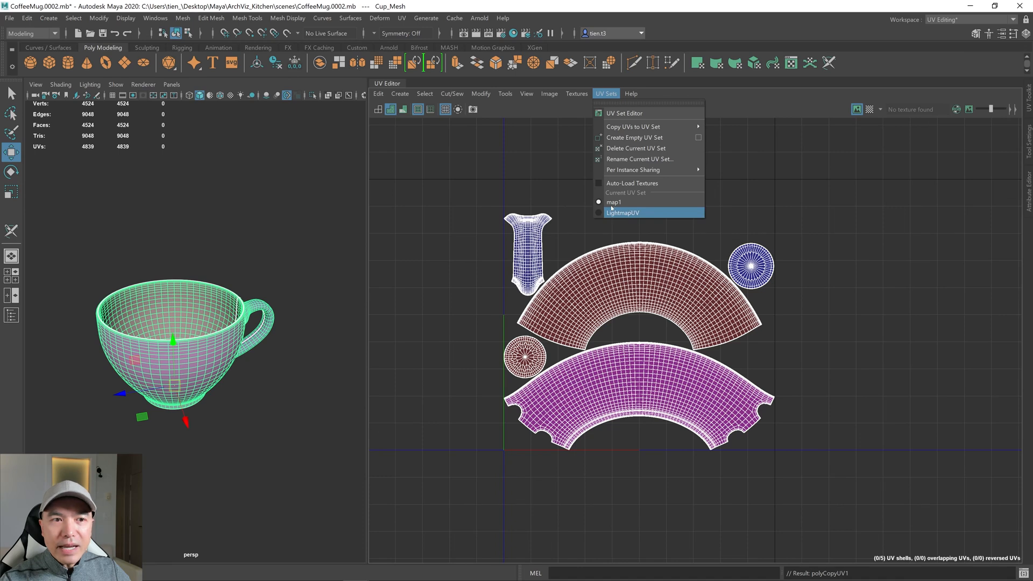
mouse_move(640, 219)
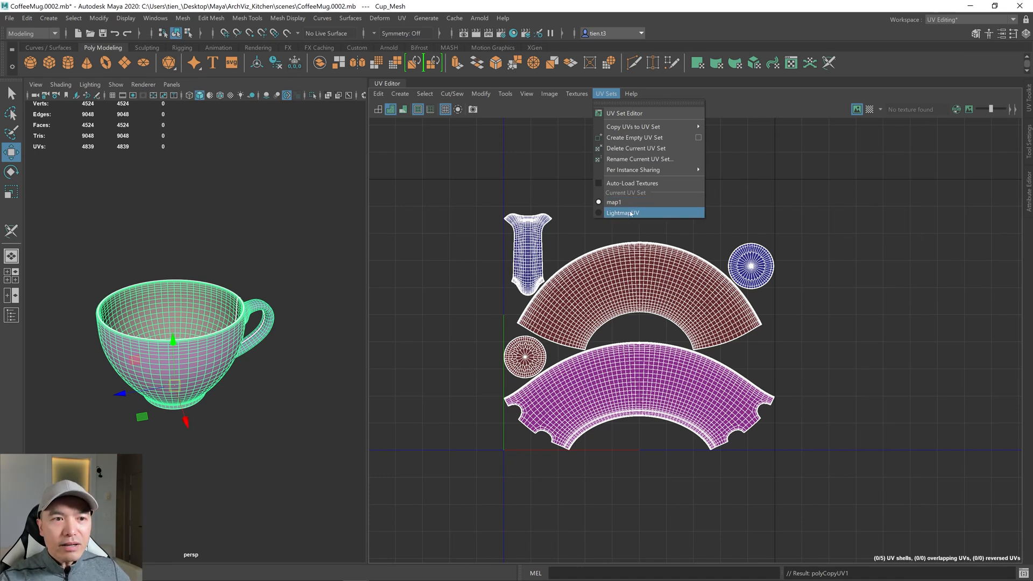
click(623, 213)
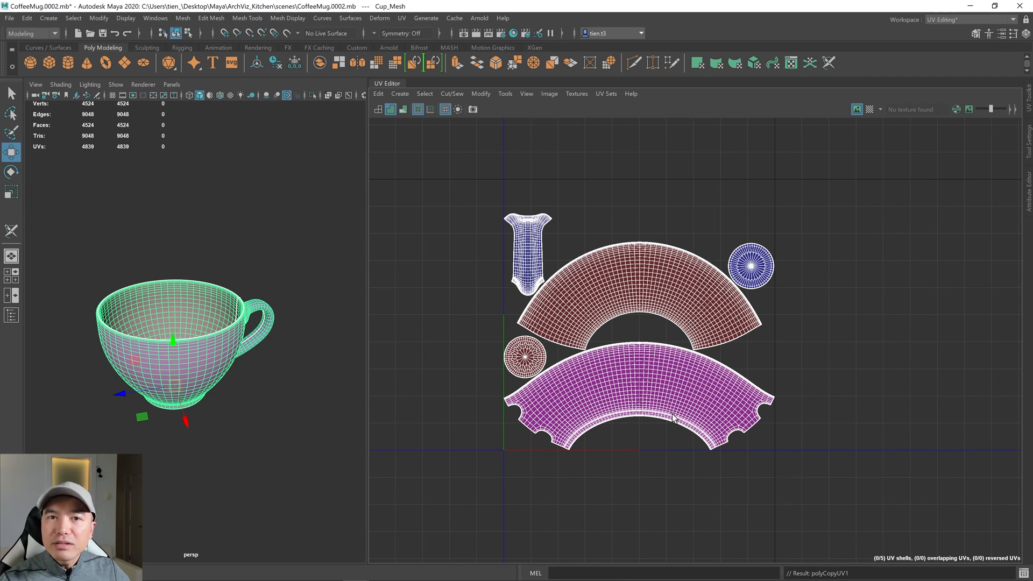
mouse_move(646, 264)
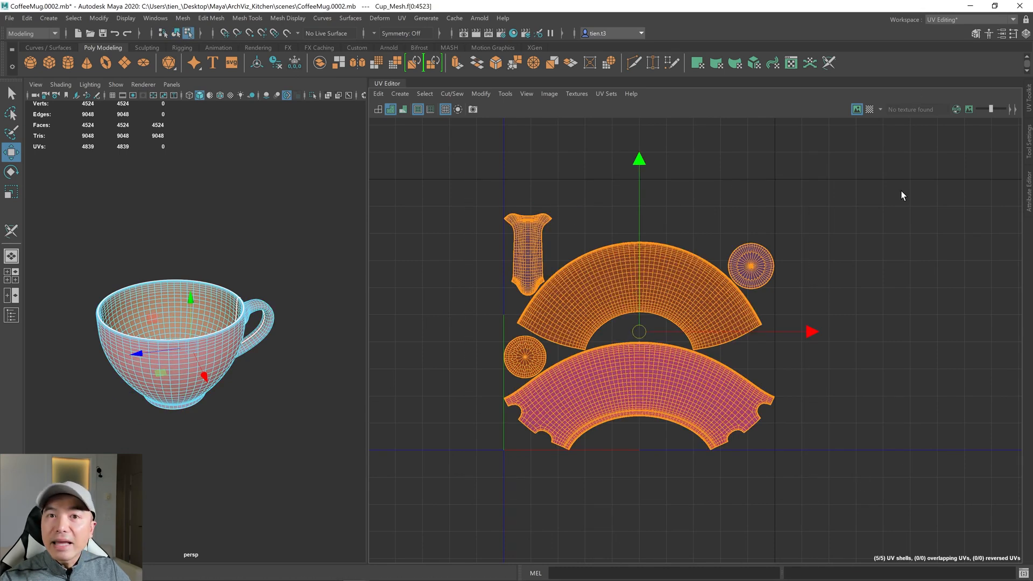
Lay out the LightmapUV shells with tile padding 16 and shell padding 16 pixels.
click(481, 94)
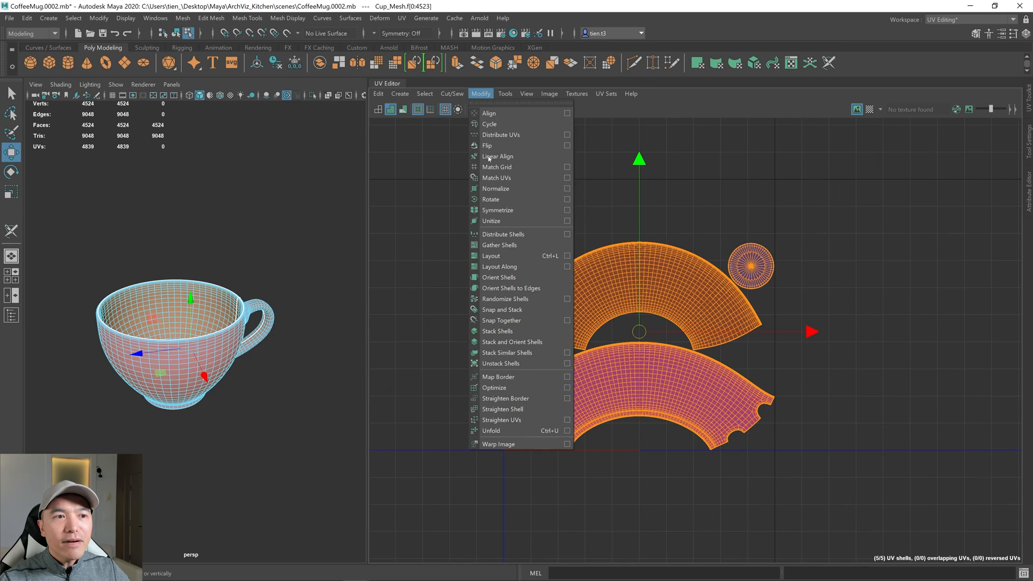
mouse_move(513, 256)
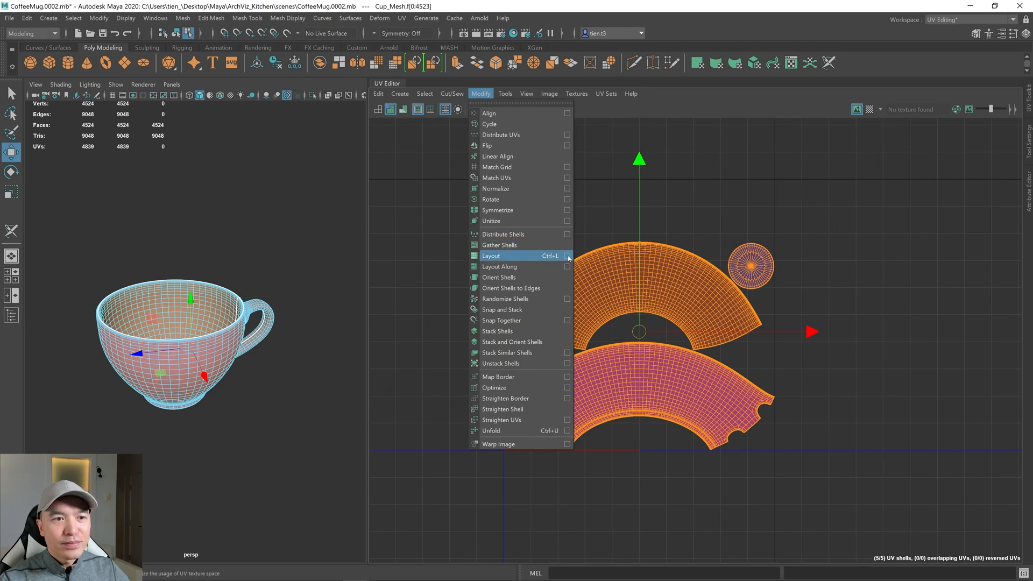
click(567, 256)
text(16)
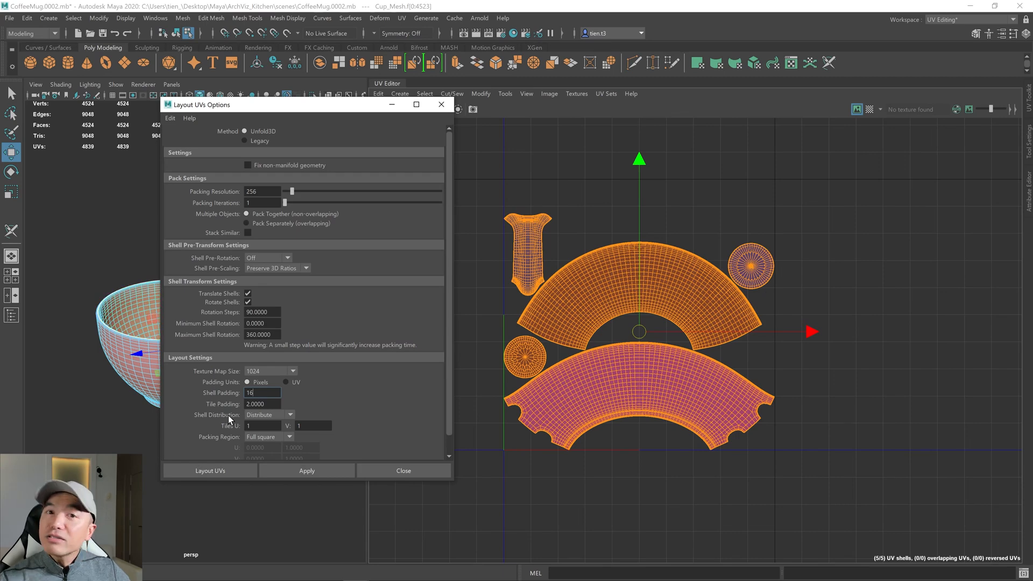
click(262, 404)
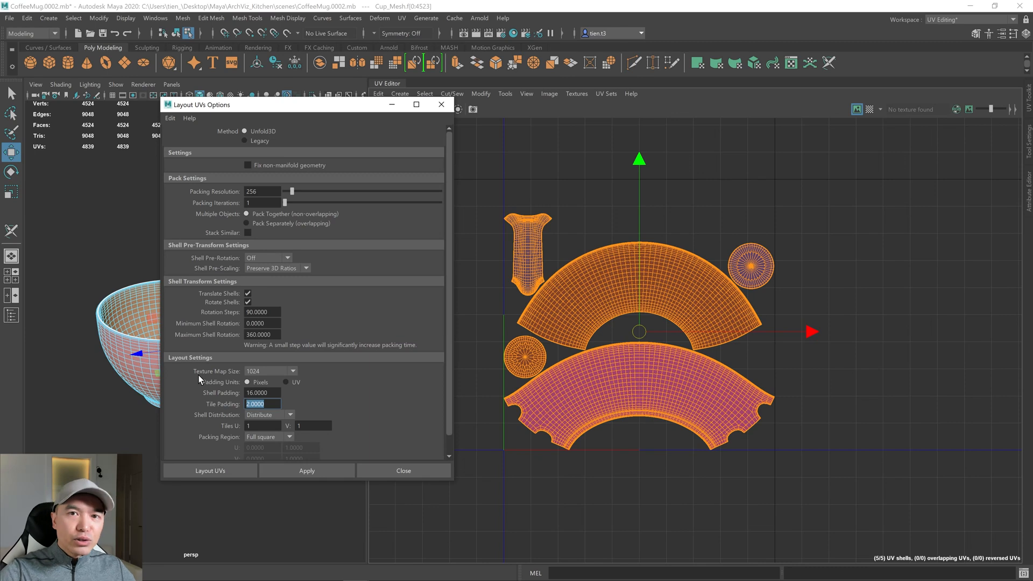
text(16)
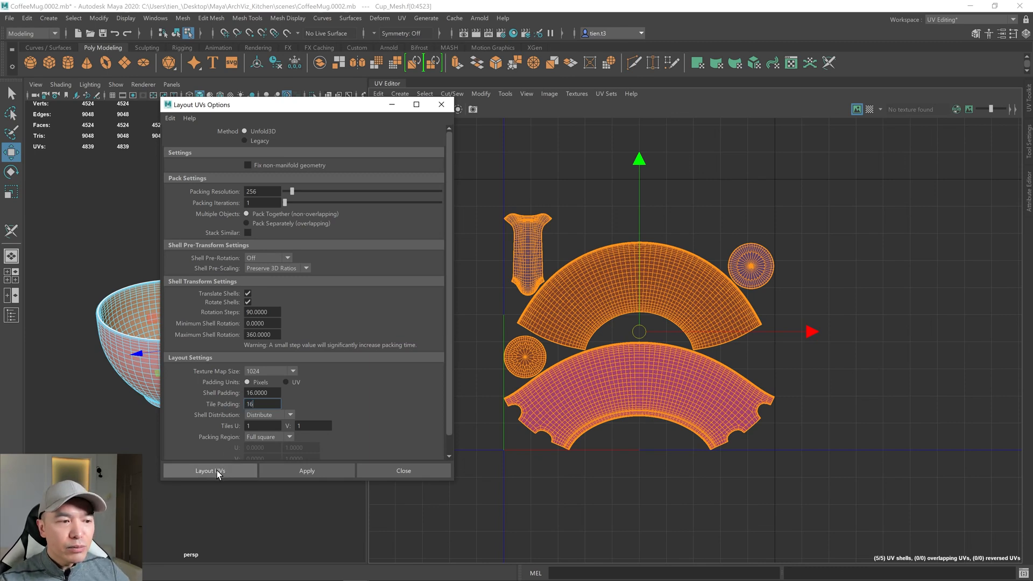
click(210, 471)
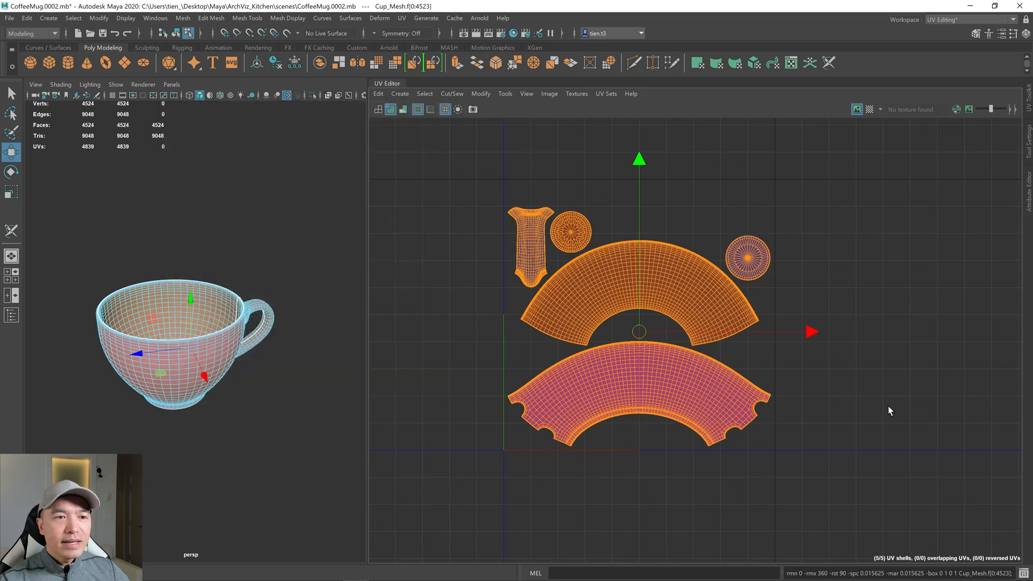
mouse_move(747, 323)
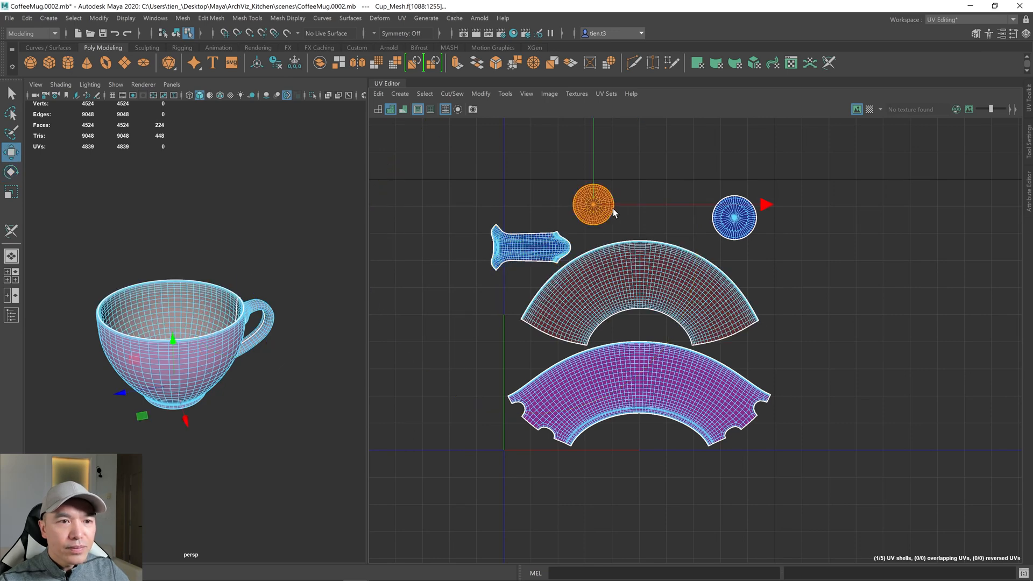
Select and reposition the circle shells and lower arc shell in the UV Editor.
click(530, 247)
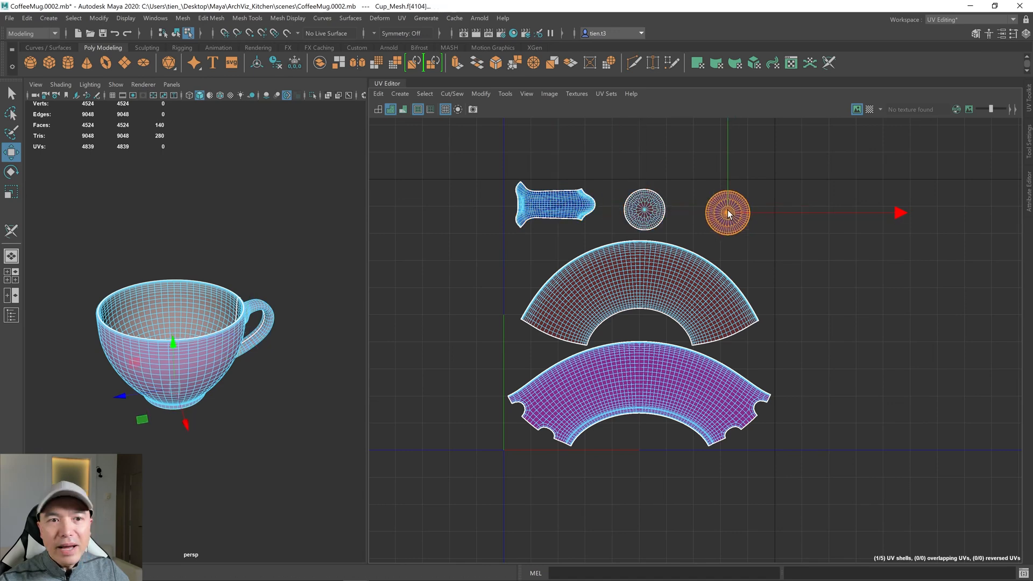
click(644, 209)
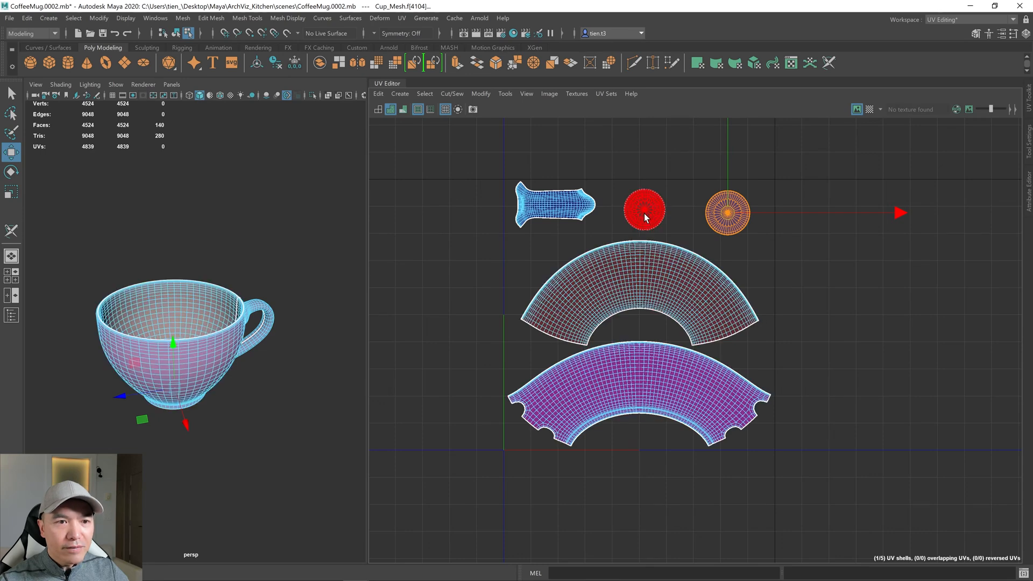
click(644, 284)
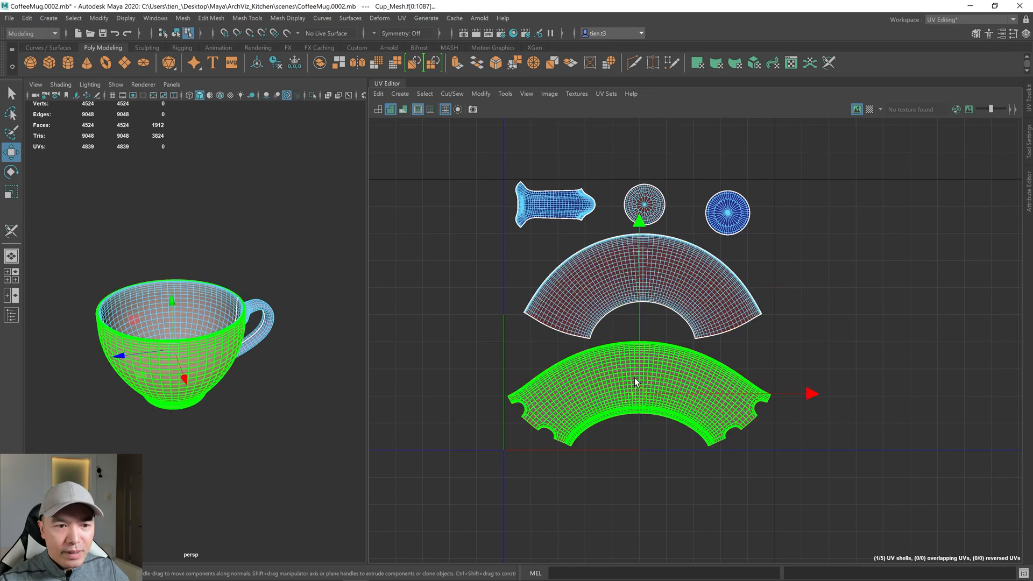
click(638, 382)
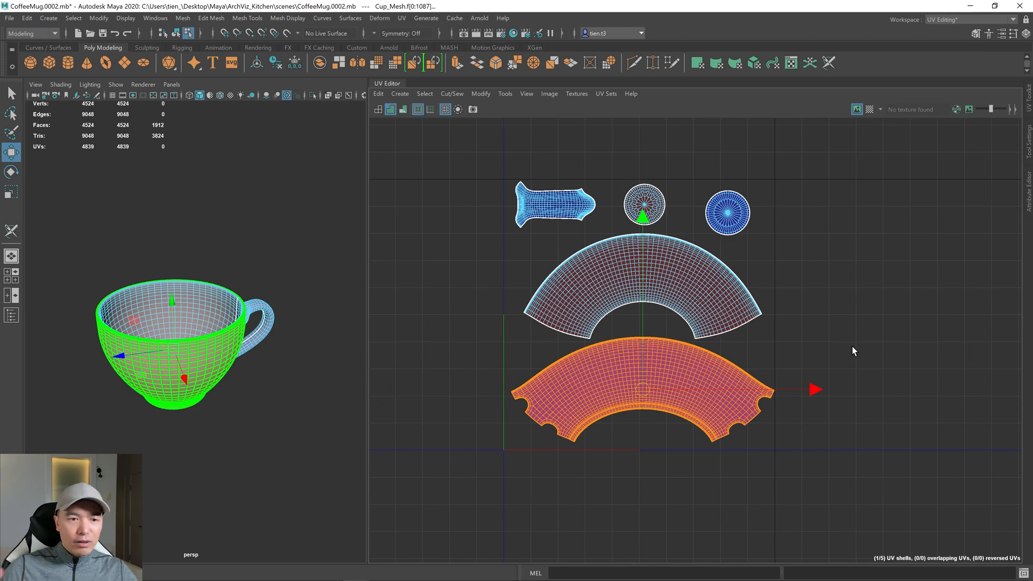
mouse_move(809, 319)
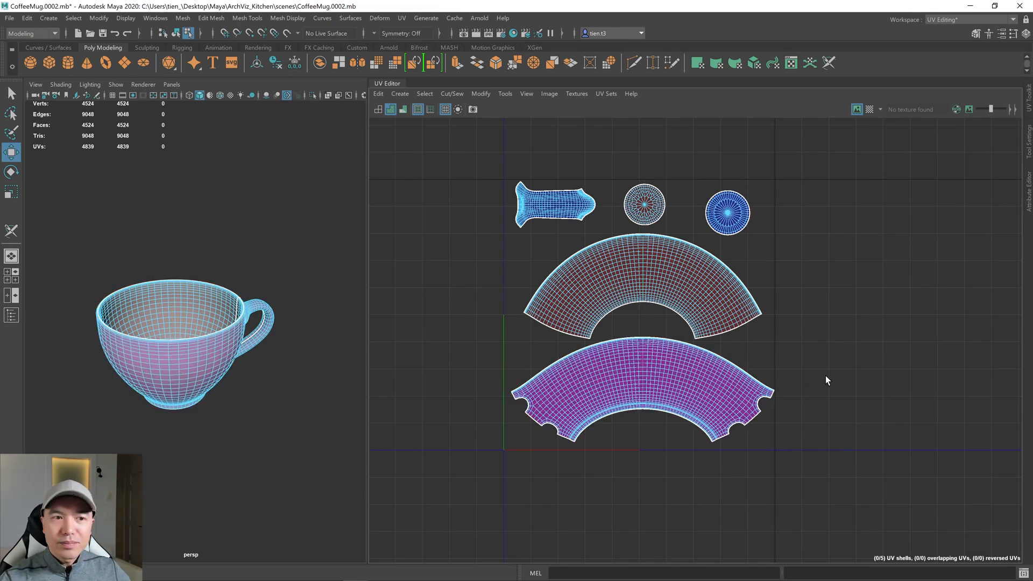
Deselect the shells, select the cup, and switch to the WorkspaceTien layout.
click(641, 286)
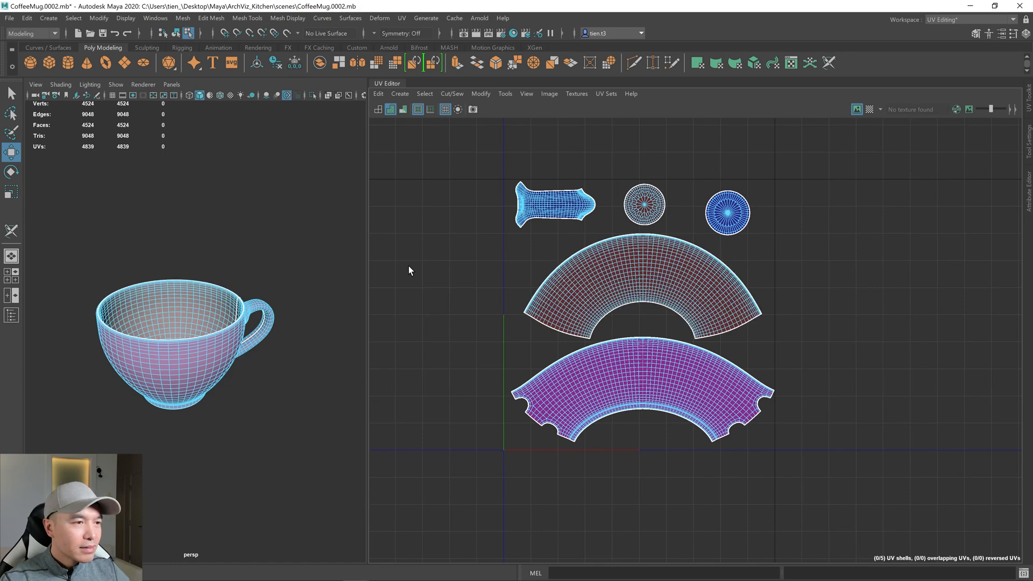
click(597, 359)
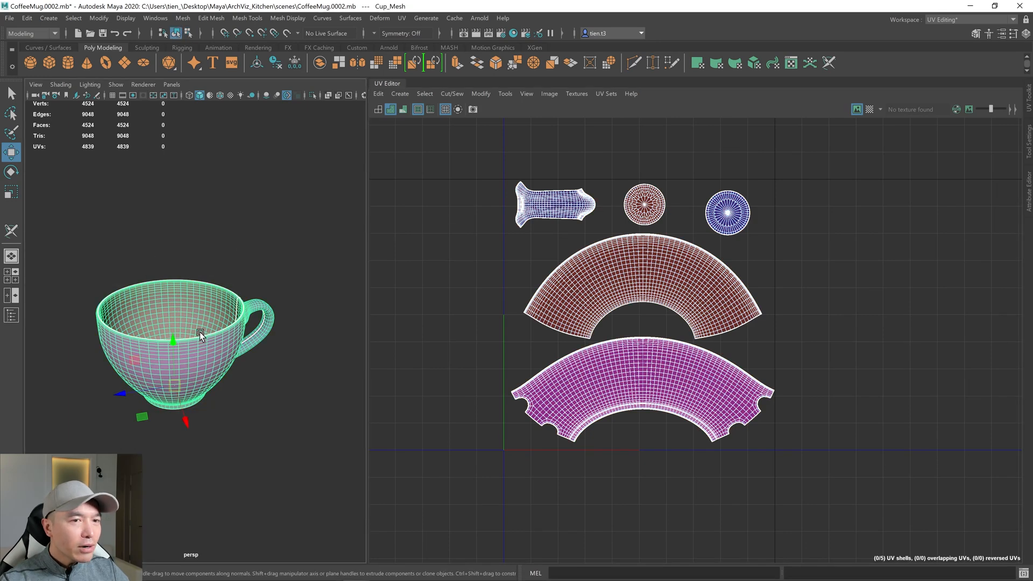
mouse_move(873, 305)
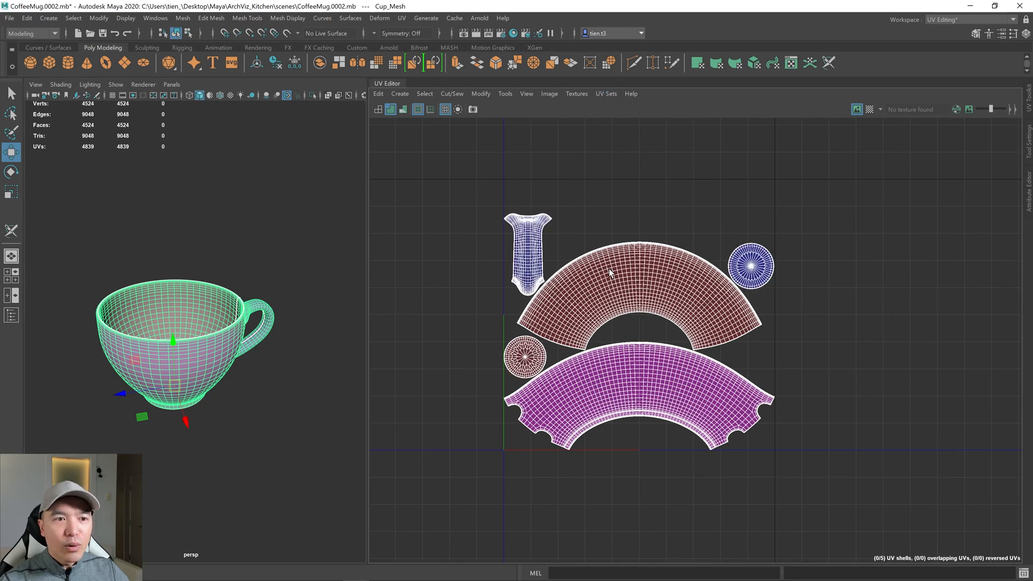
mouse_move(579, 209)
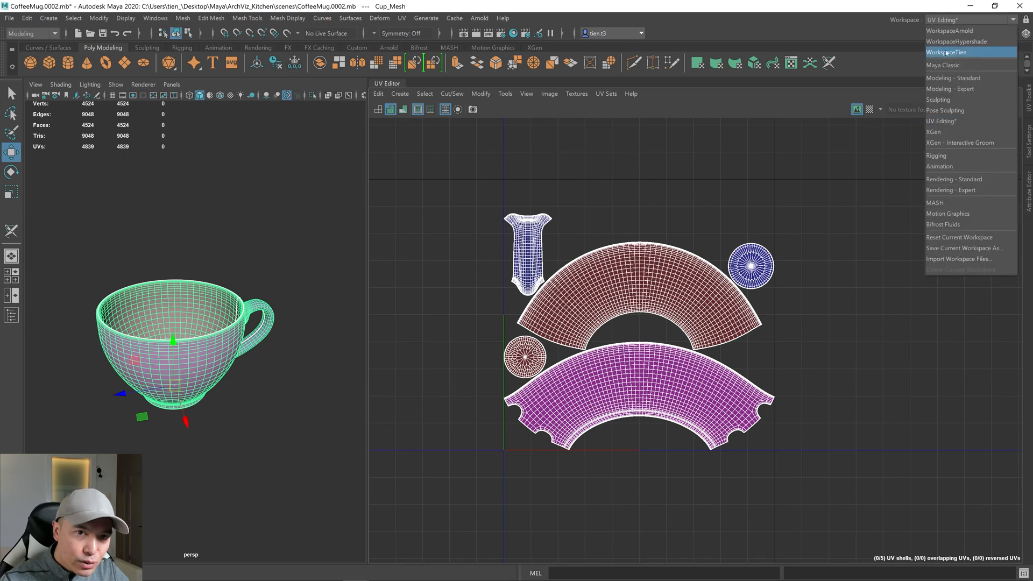
click(947, 53)
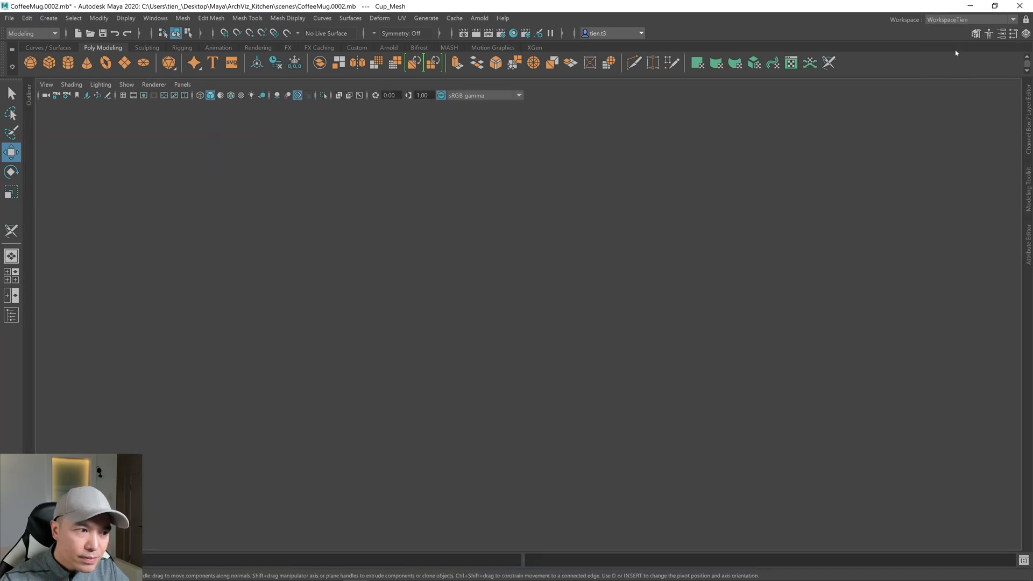